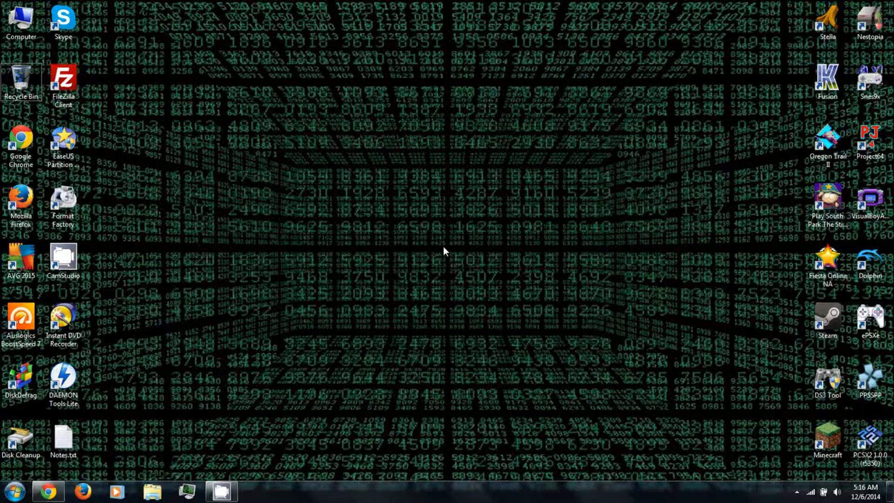
Bring up Chrome from the taskbar showing the WiiUBrew wiki main page.
{"action": "left_click", "coordinate": [48, 491]}
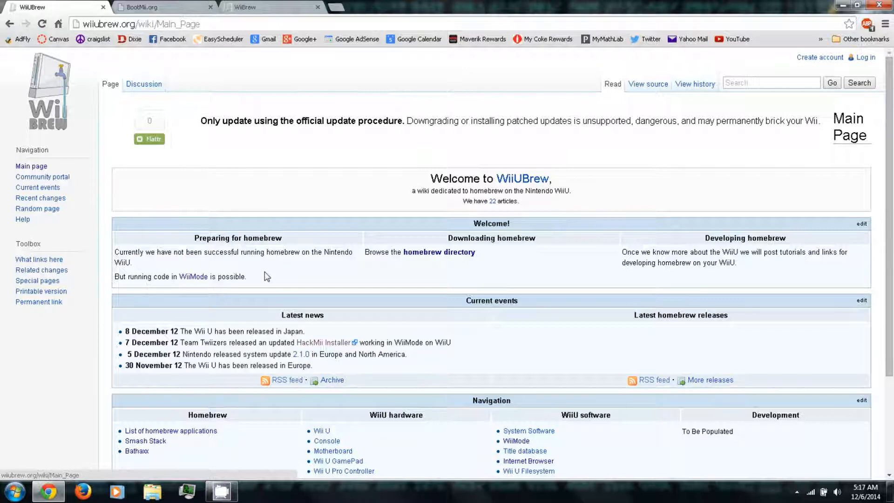
{"action": "mouse_move", "coordinate": [194, 277]}
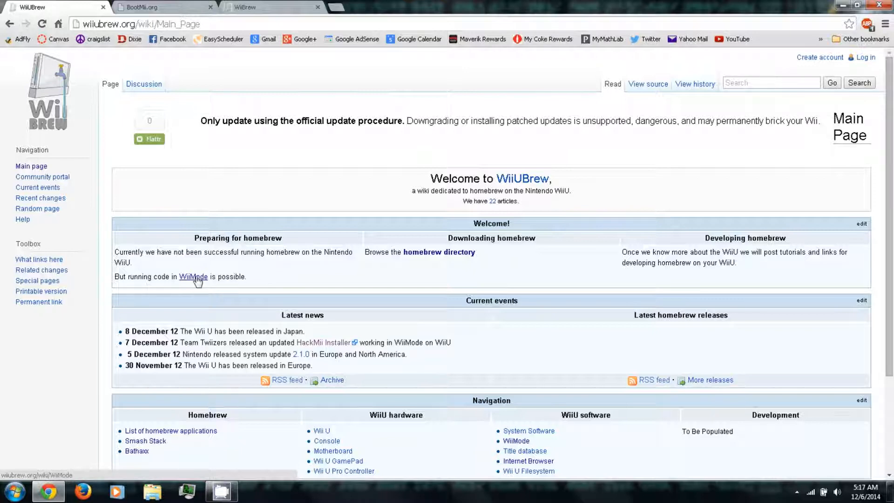
Review the WiiMode Working exploits table, highlighting Brawl, LEGO Indiana Jones, LEGO Star Wars and LEGO Batman.
{"action": "left_click", "coordinate": [193, 277]}
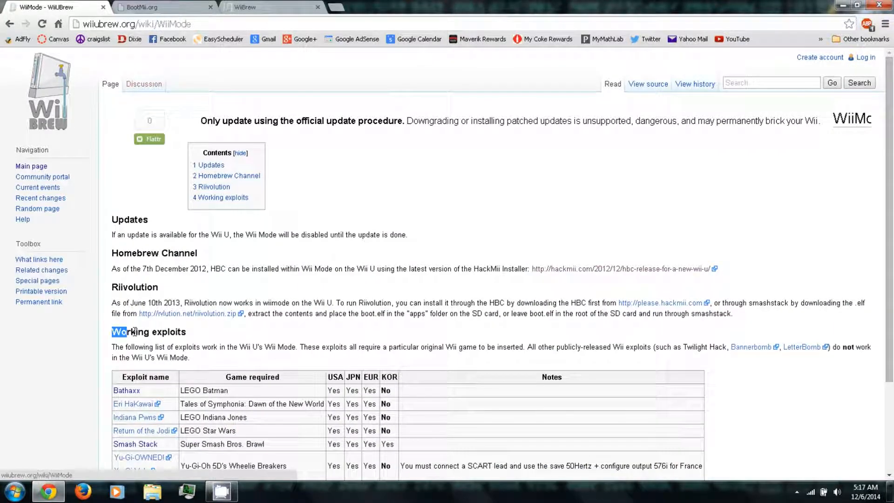
{"action": "scroll", "scroll_direction": "down", "scroll_amount": 3}
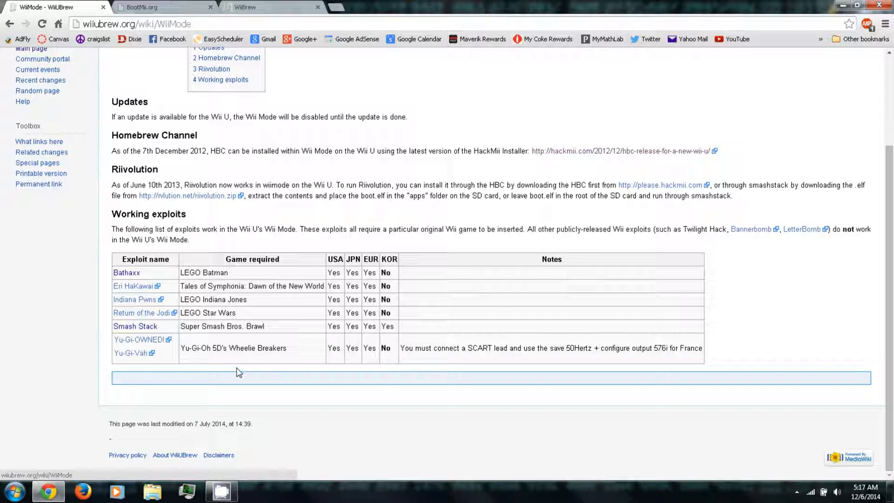
{"action": "mouse_move", "coordinate": [222, 370]}
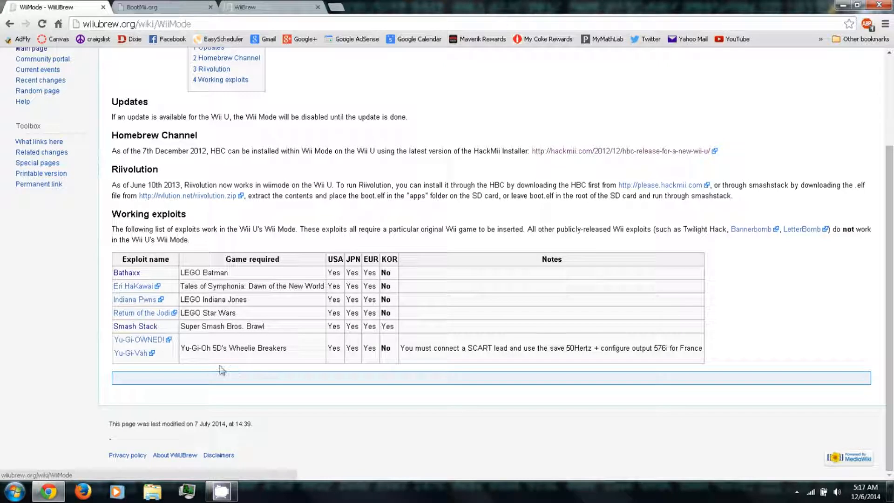
{"action": "mouse_move", "coordinate": [65, 308]}
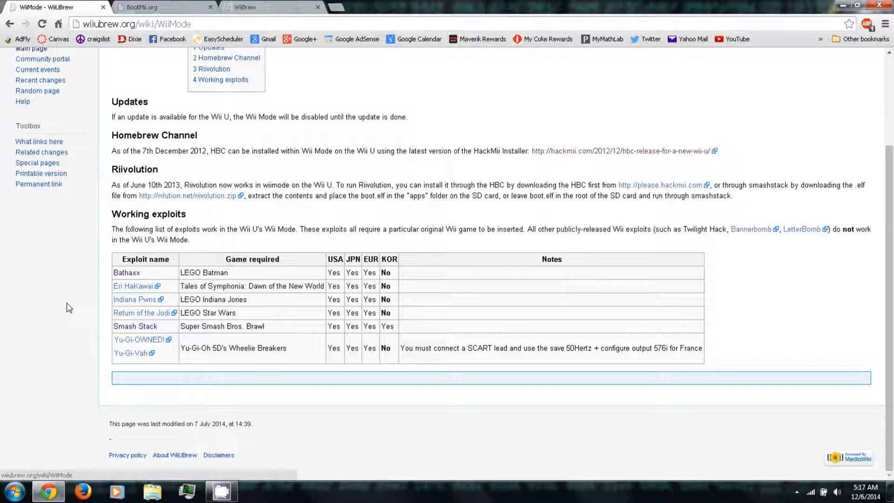
{"action": "double_click", "coordinate": [209, 326]}
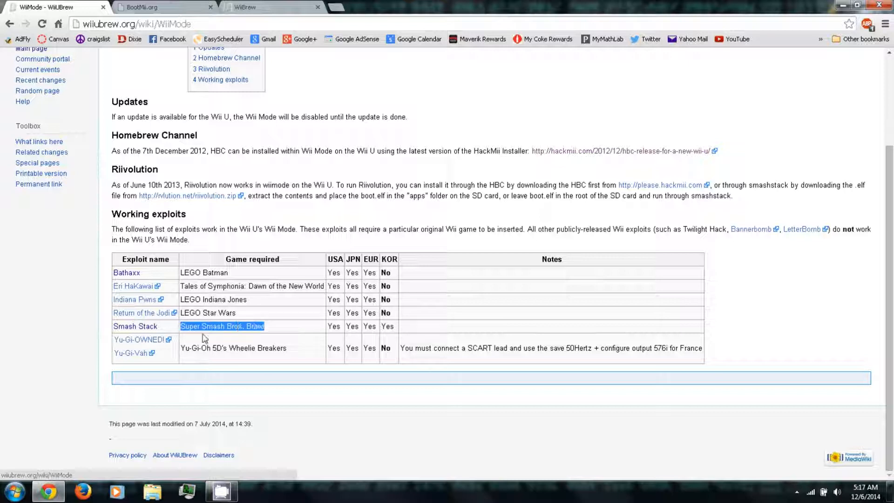
{"action": "mouse_move", "coordinate": [135, 325]}
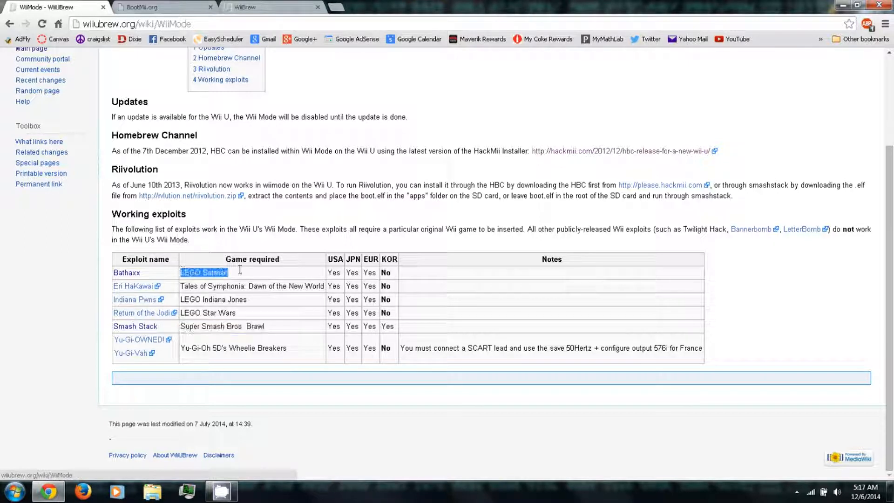
{"action": "mouse_move", "coordinate": [127, 273]}
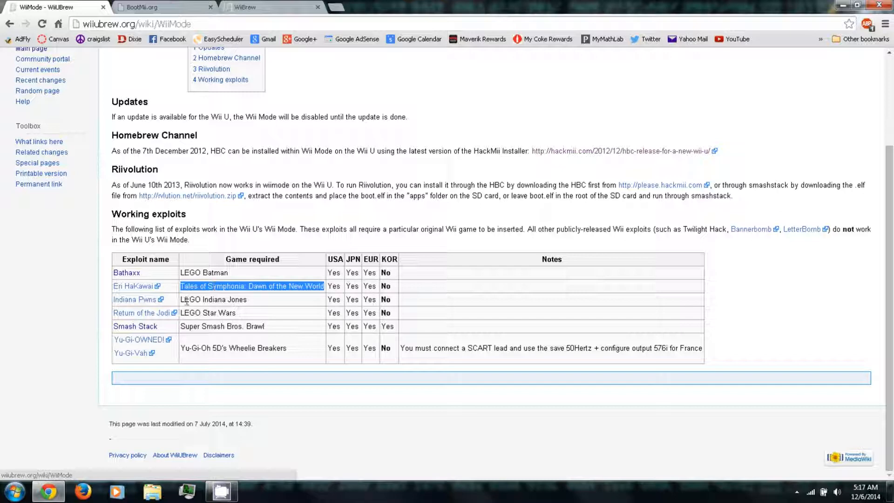
{"action": "double_click", "coordinate": [213, 299]}
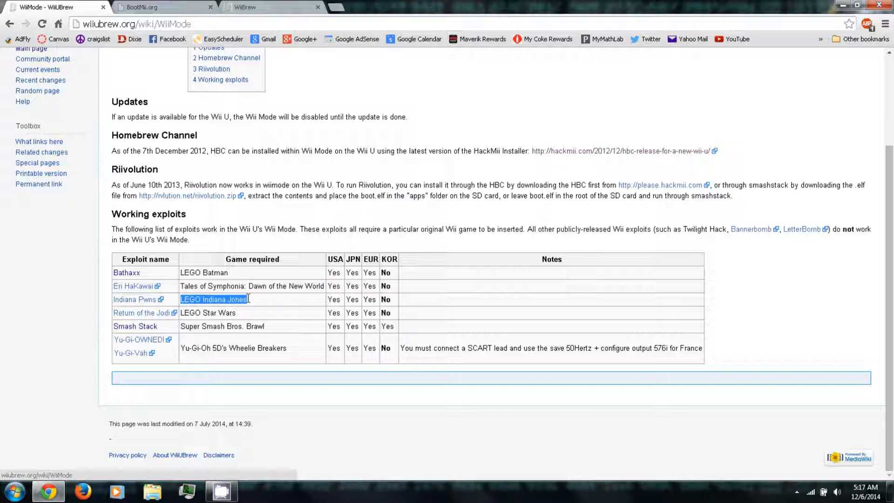
{"action": "mouse_move", "coordinate": [256, 310]}
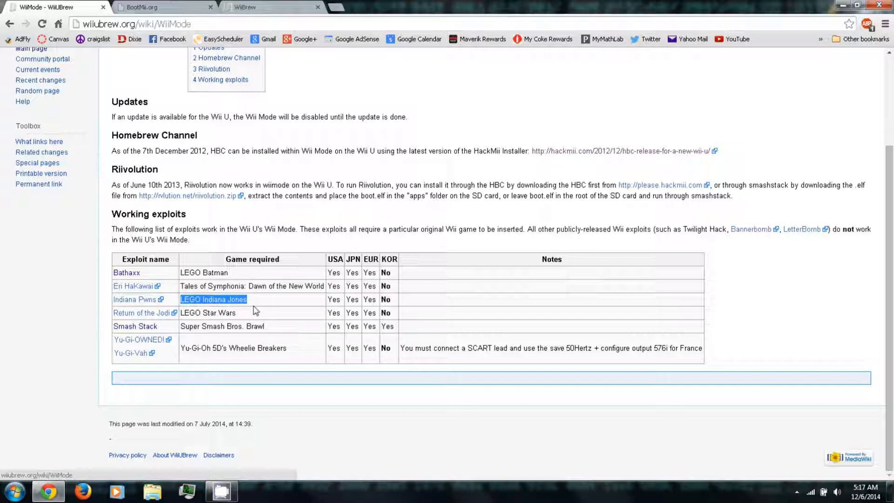
{"action": "mouse_move", "coordinate": [182, 313]}
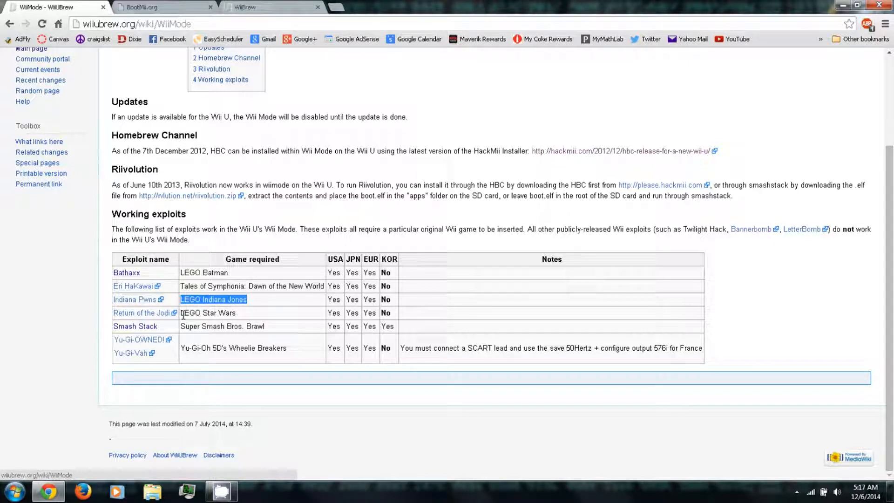
{"action": "double_click", "coordinate": [207, 312]}
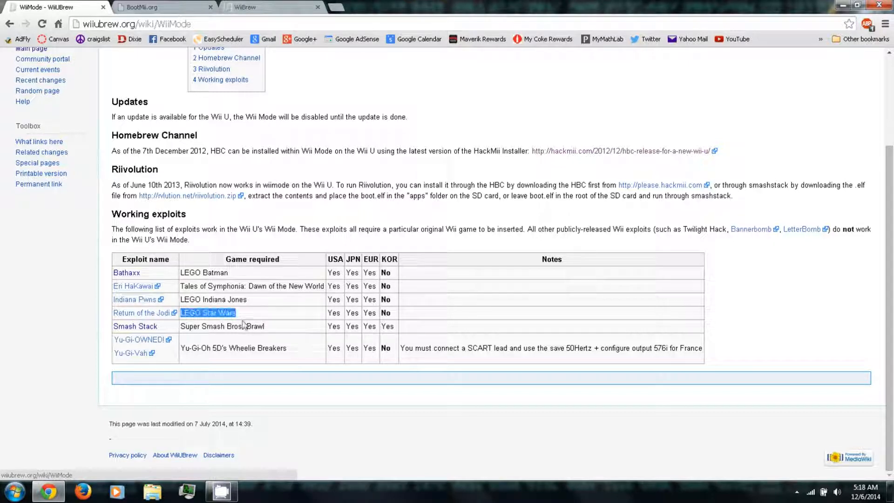
{"action": "mouse_move", "coordinate": [170, 328]}
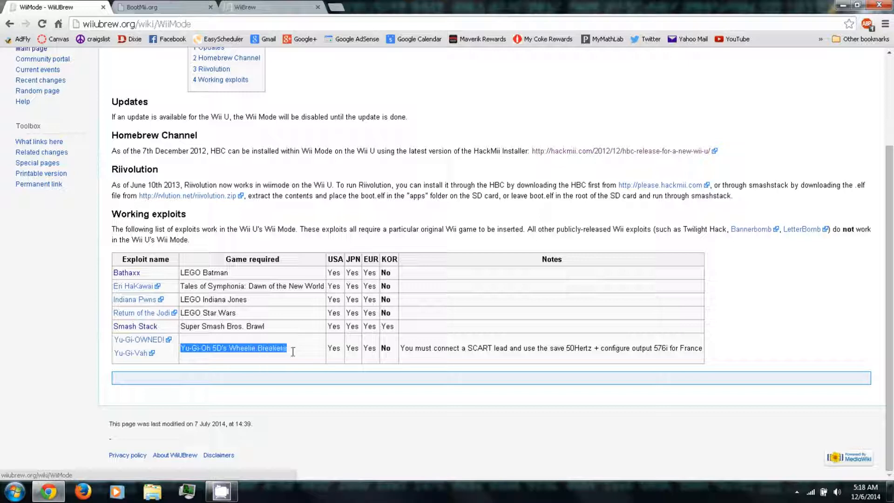
{"action": "mouse_move", "coordinate": [131, 342]}
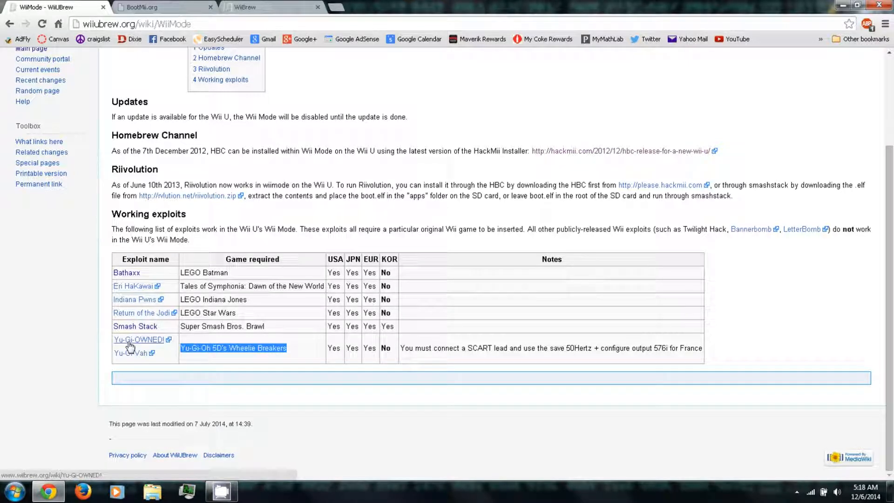
{"action": "mouse_move", "coordinate": [162, 355]}
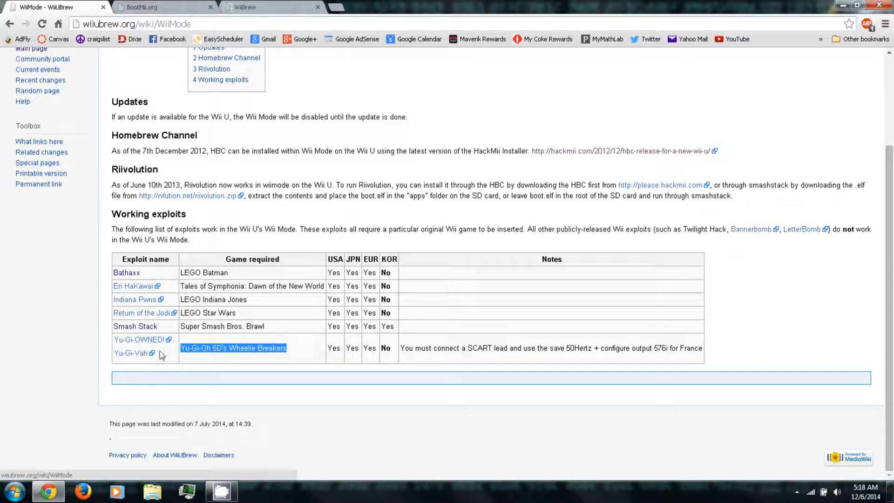
{"action": "left_click", "coordinate": [238, 278]}
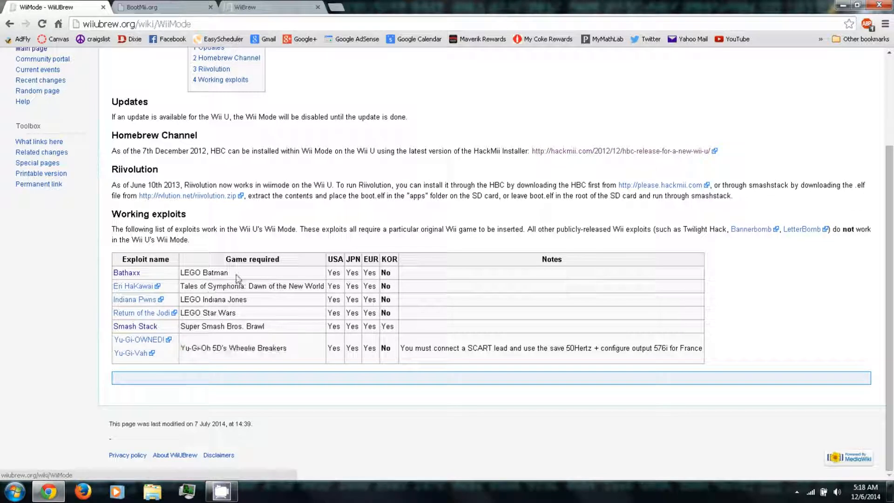
{"action": "double_click", "coordinate": [203, 272]}
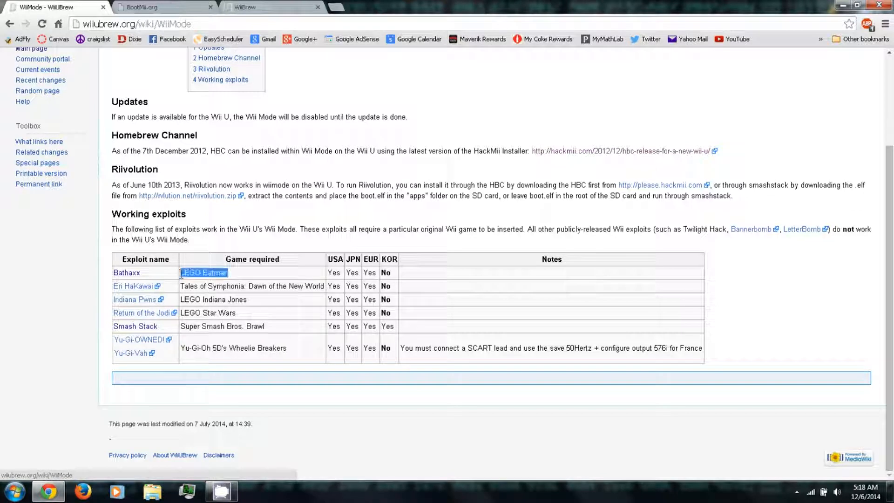
{"action": "mouse_move", "coordinate": [127, 272]}
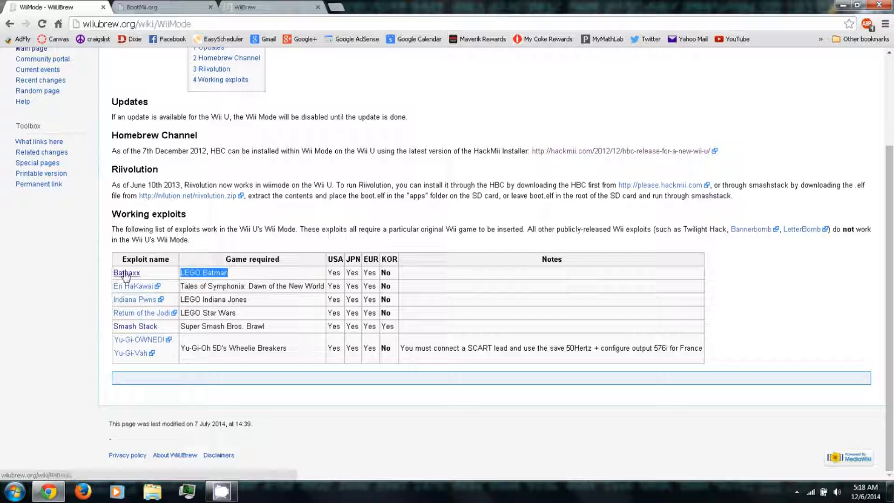
Download the Bathaxx savegame zip from its download site via the Bathaxx article.
{"action": "left_click", "coordinate": [126, 272]}
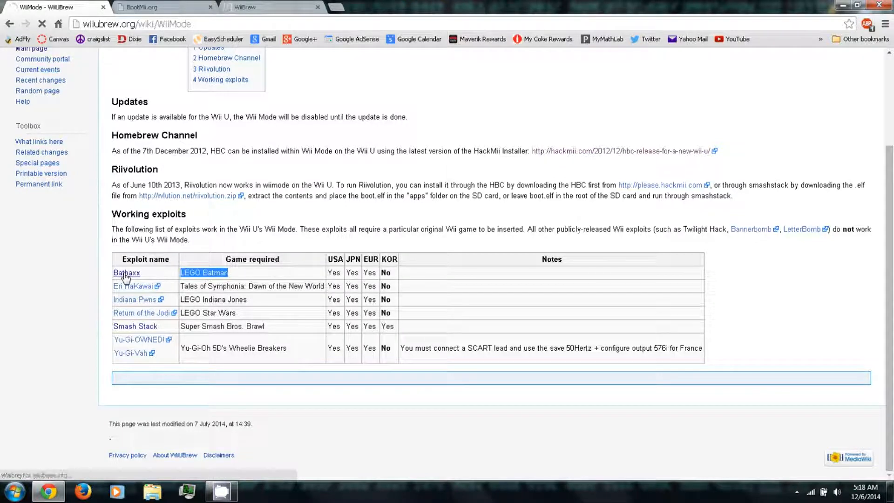
{"action": "left_click", "coordinate": [125, 273]}
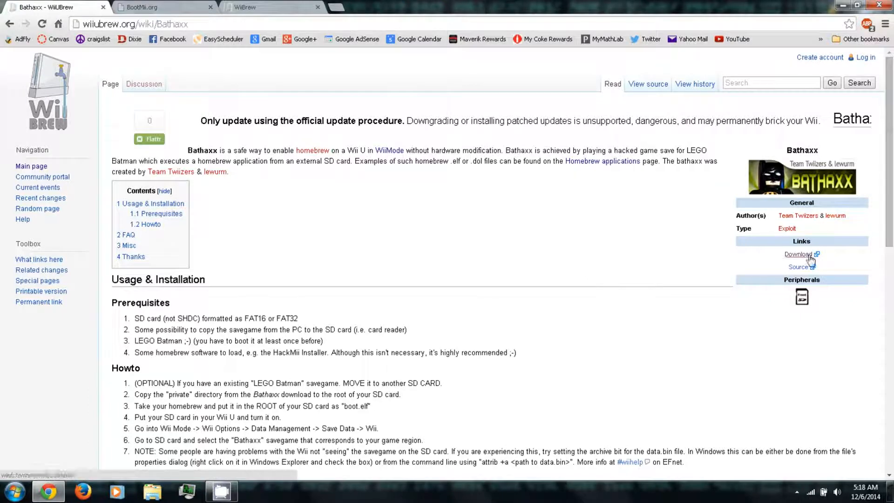
{"action": "left_click", "coordinate": [799, 254]}
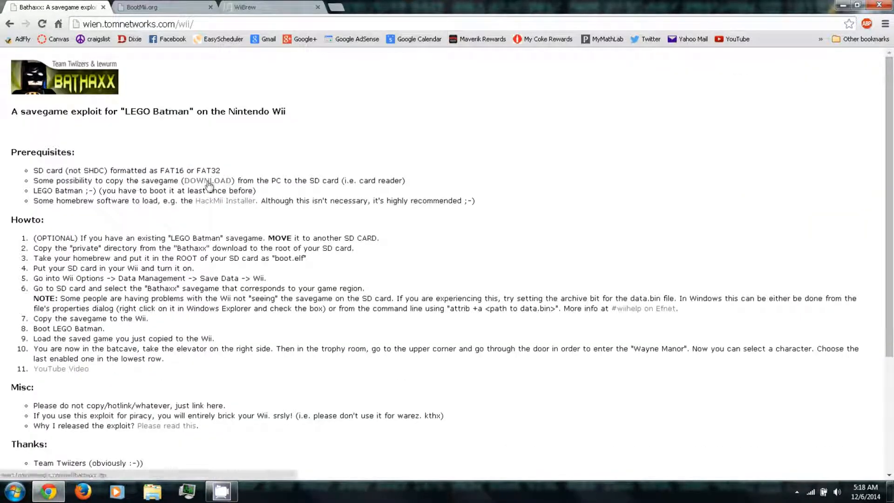
{"action": "left_click", "coordinate": [208, 181]}
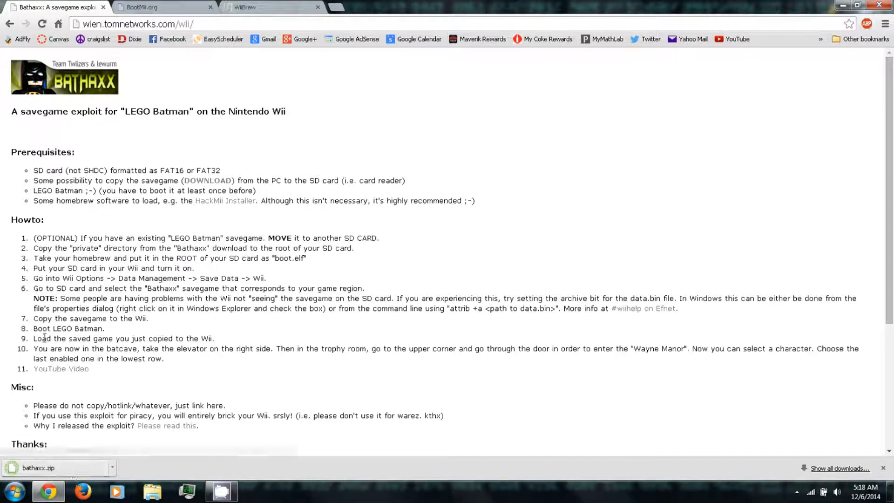
Download HackMii Installer v1.2 from the BootMii page.
{"action": "left_click", "coordinate": [162, 7]}
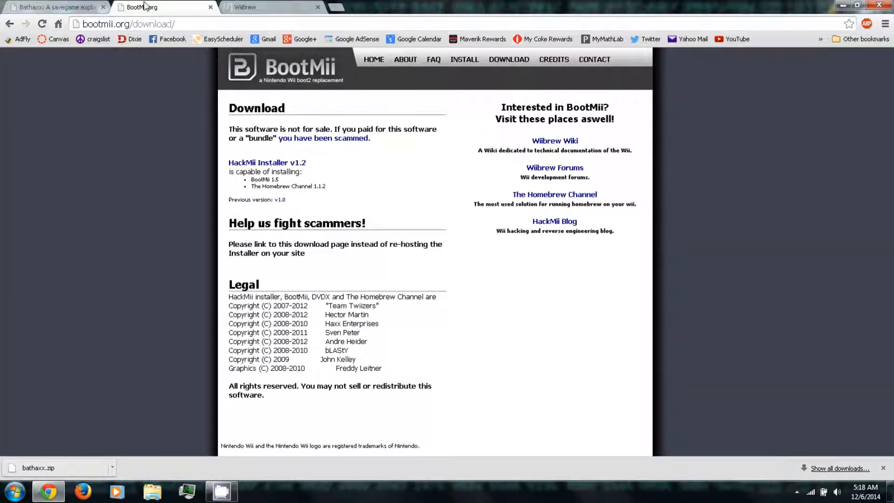
{"action": "mouse_move", "coordinate": [94, 50]}
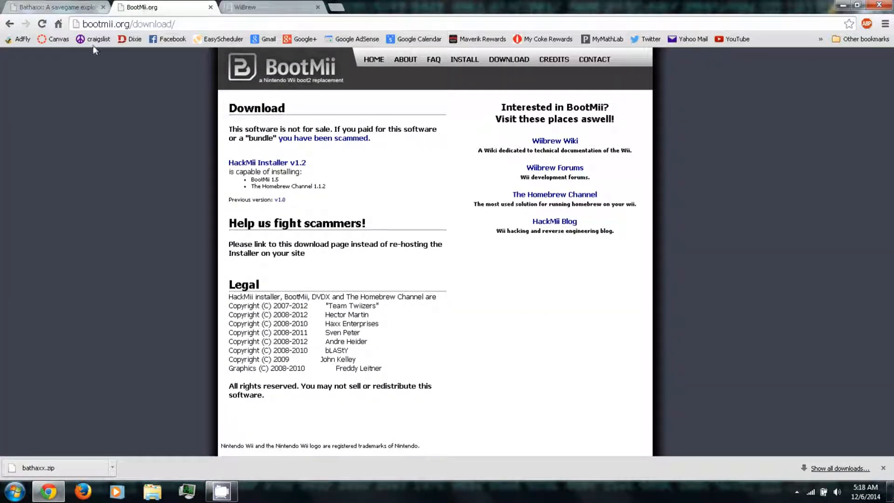
{"action": "mouse_move", "coordinate": [173, 160]}
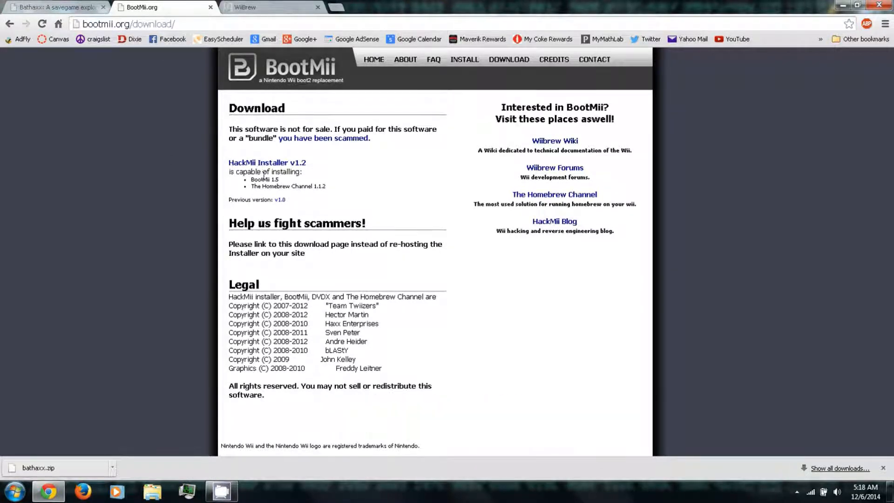
{"action": "mouse_move", "coordinate": [258, 166]}
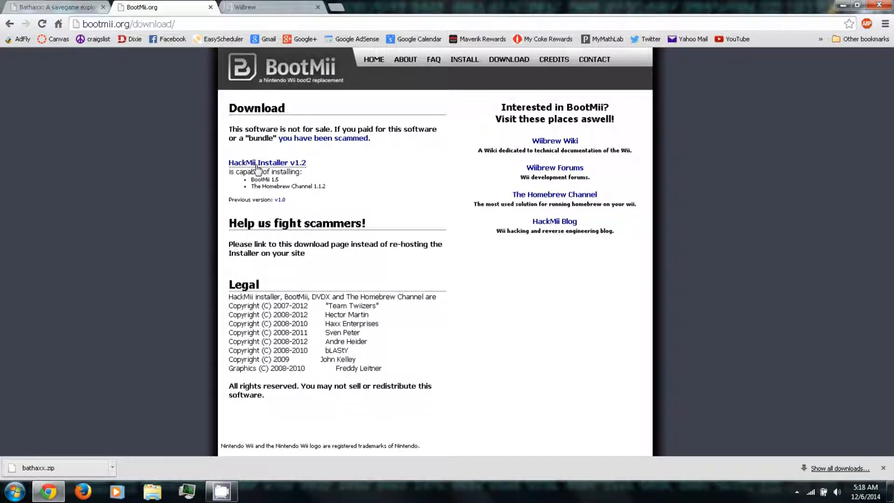
{"action": "left_click", "coordinate": [266, 162]}
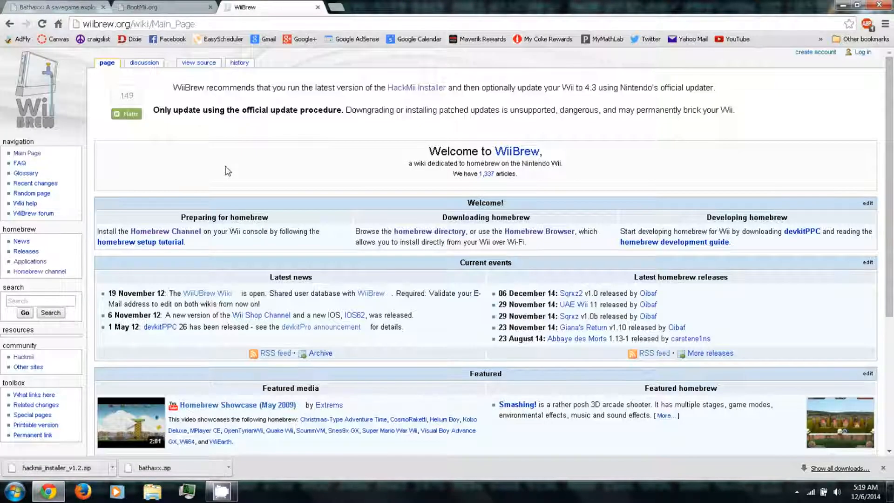
{"action": "mouse_move", "coordinate": [106, 62]}
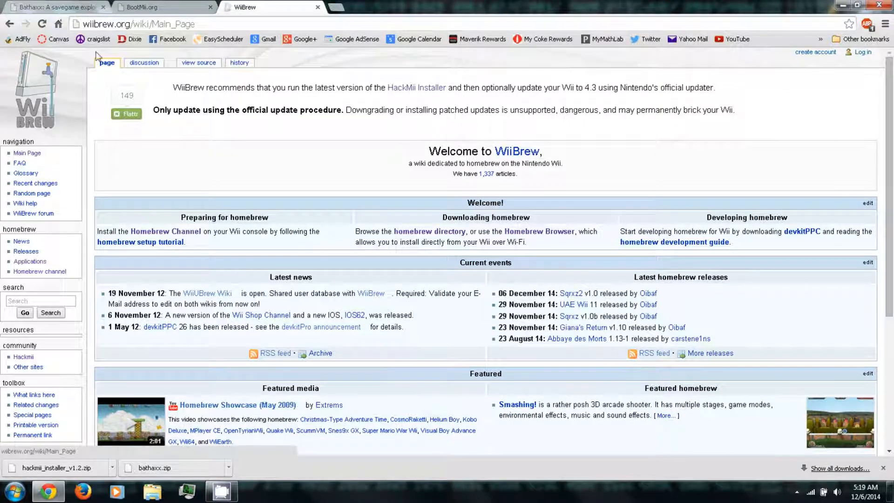
{"action": "mouse_move", "coordinate": [199, 174]}
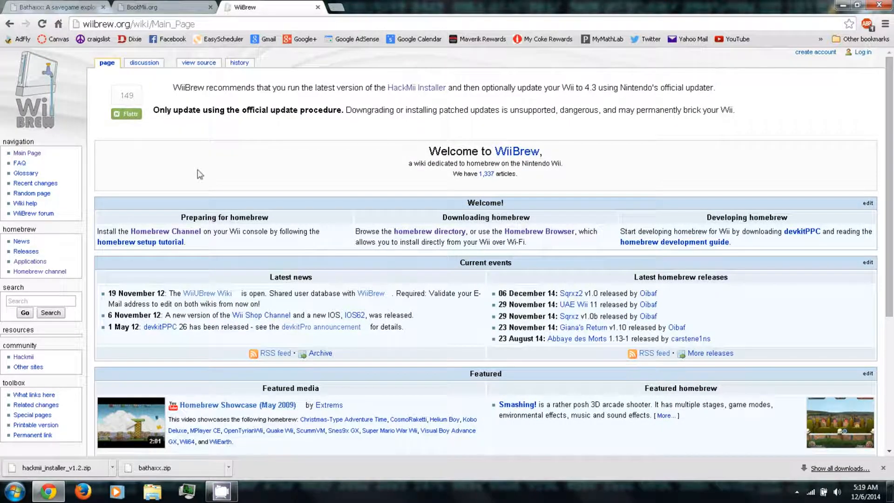
Reach the Homebrew Browser article from WiiBrew's Applications list, All tab, Utilities section.
{"action": "left_click", "coordinate": [30, 260]}
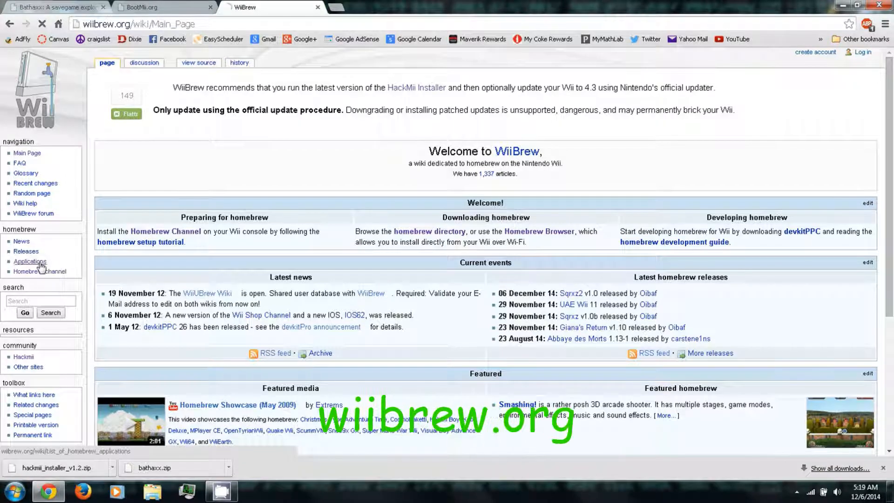
{"action": "left_click", "coordinate": [30, 261]}
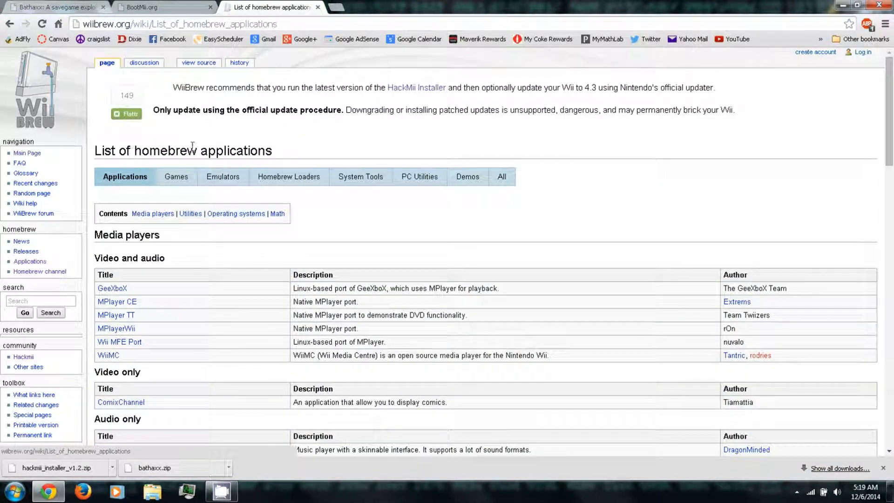
{"action": "mouse_move", "coordinate": [239, 146]}
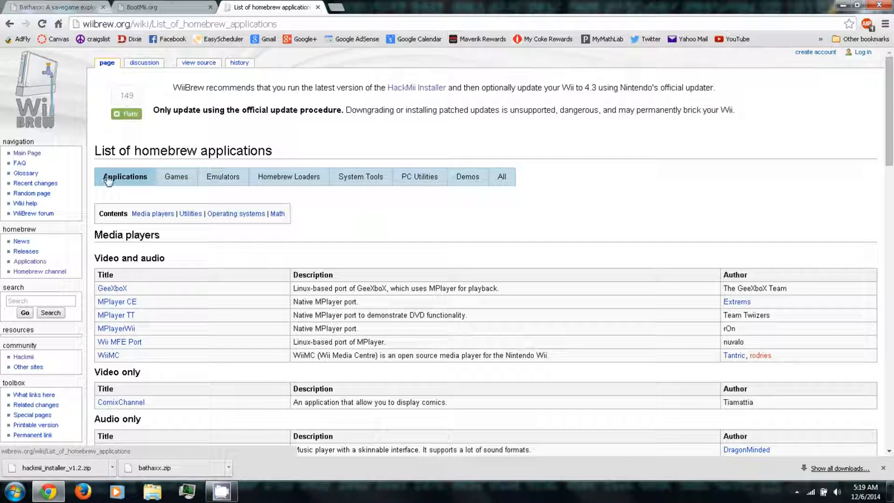
{"action": "left_click", "coordinate": [176, 176]}
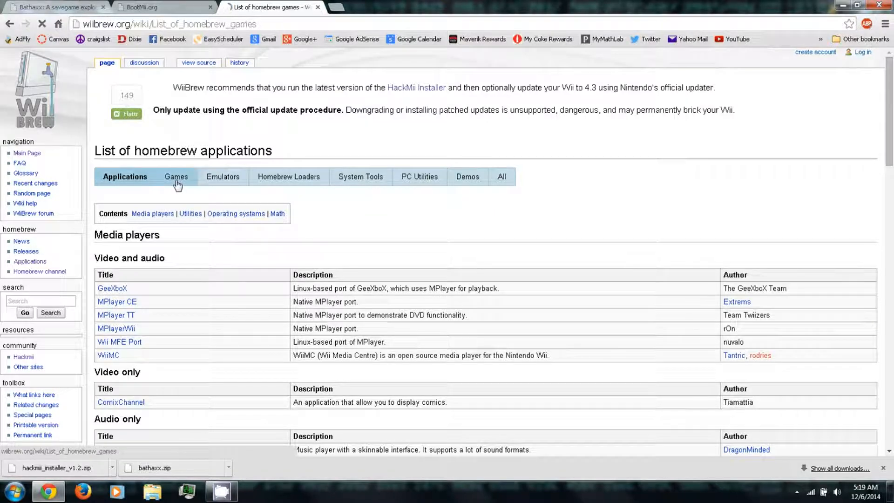
{"action": "left_click", "coordinate": [501, 175]}
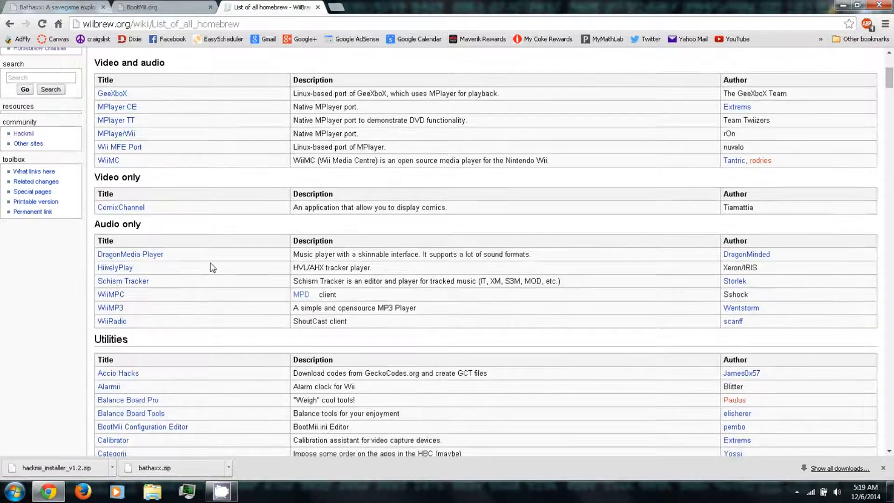
{"action": "scroll", "scroll_direction": "down", "scroll_amount": 3}
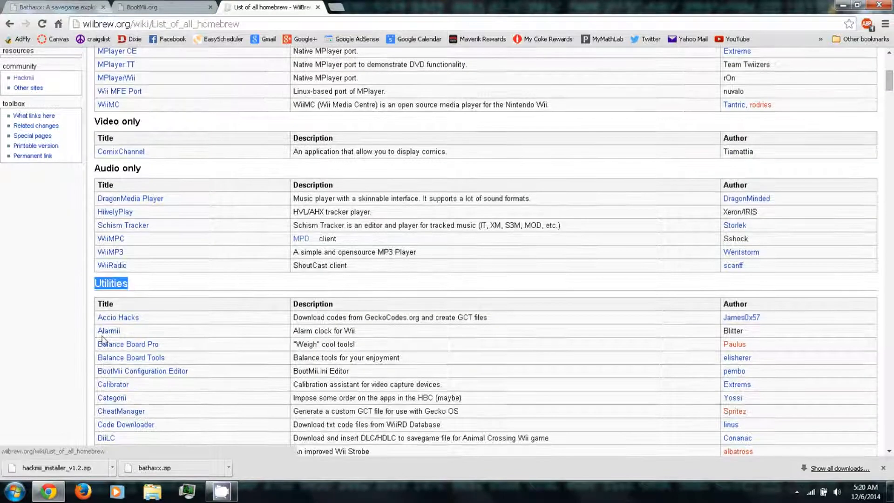
{"action": "scroll", "scroll_direction": "down", "scroll_amount": 3}
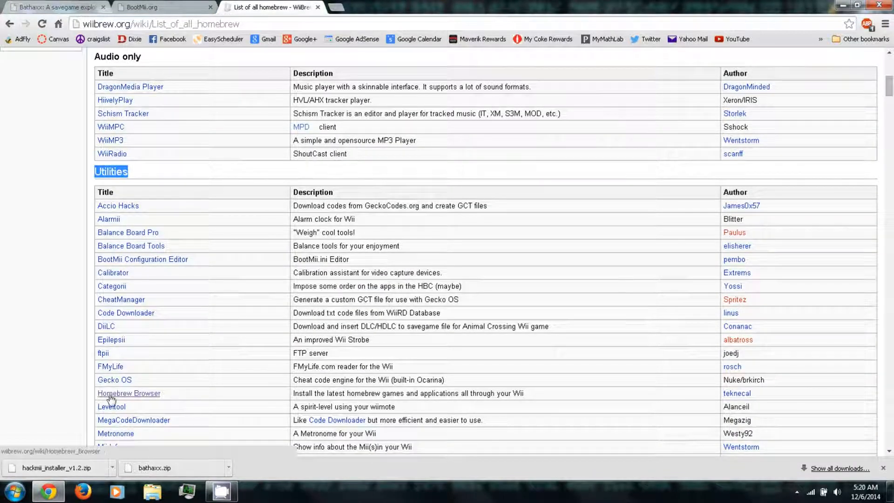
{"action": "left_click", "coordinate": [128, 393]}
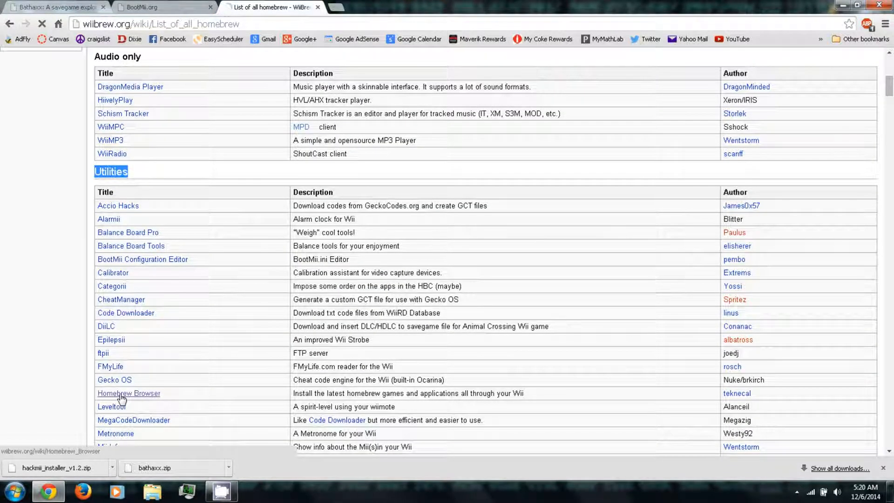
{"action": "left_click", "coordinate": [129, 393]}
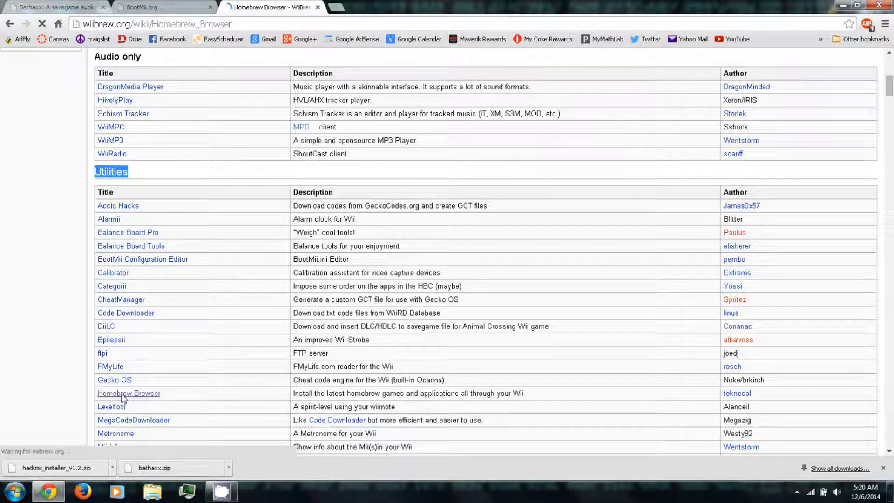
{"action": "left_click", "coordinate": [129, 393]}
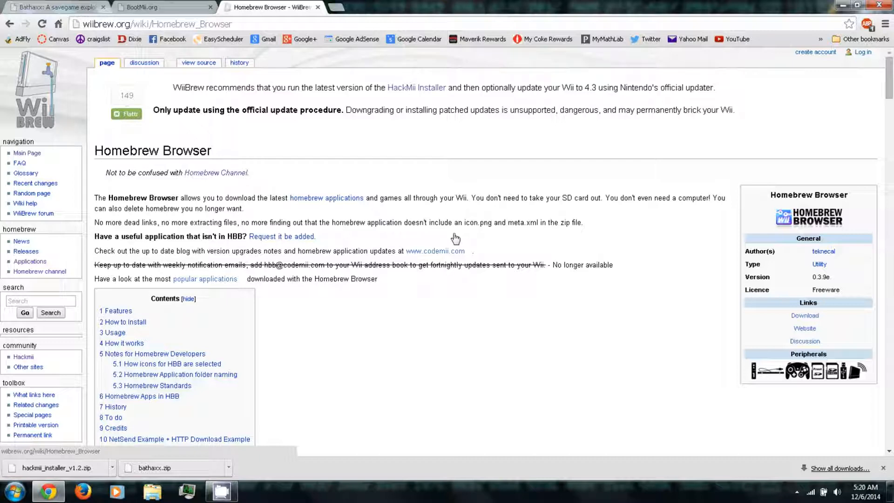
{"action": "mouse_move", "coordinate": [308, 247]}
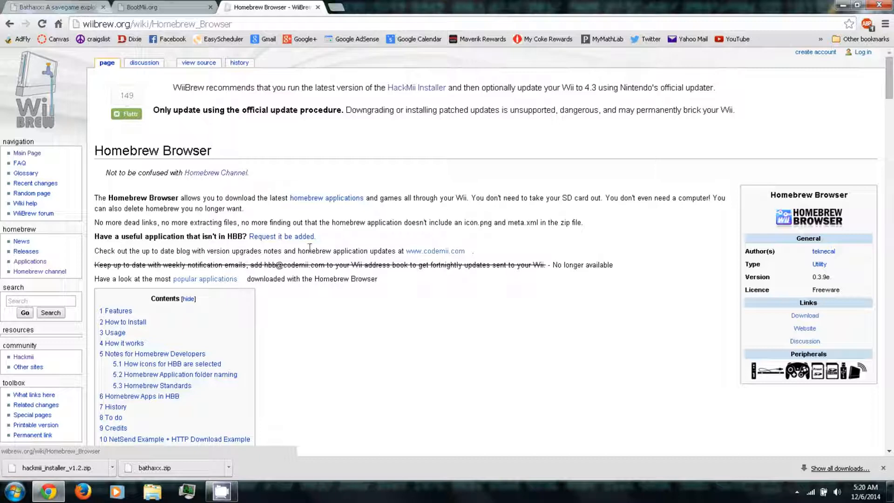
{"action": "mouse_move", "coordinate": [568, 324]}
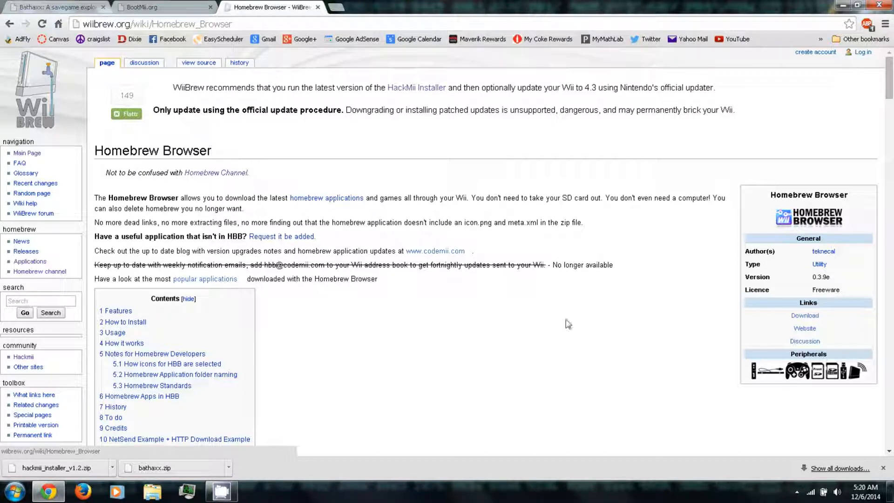
Download the Homebrew Browser v0.3.9e zip from the article's infobox.
{"action": "left_click", "coordinate": [804, 316]}
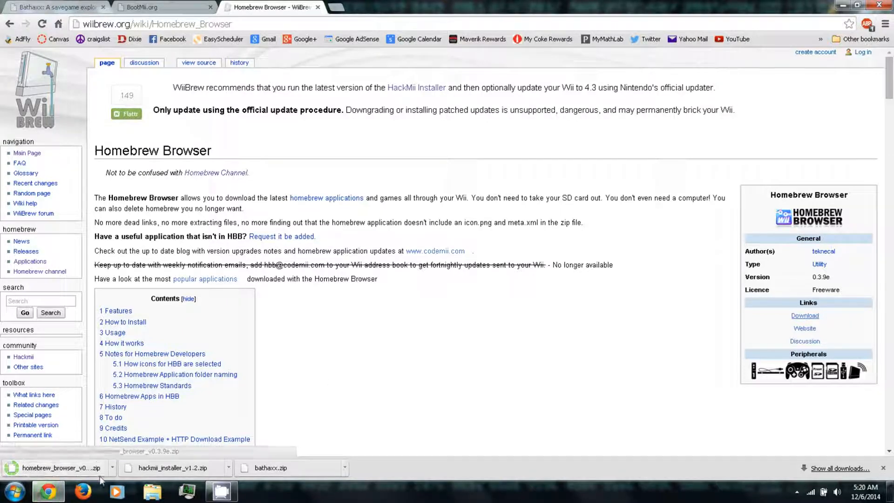
{"action": "mouse_move", "coordinate": [379, 387]}
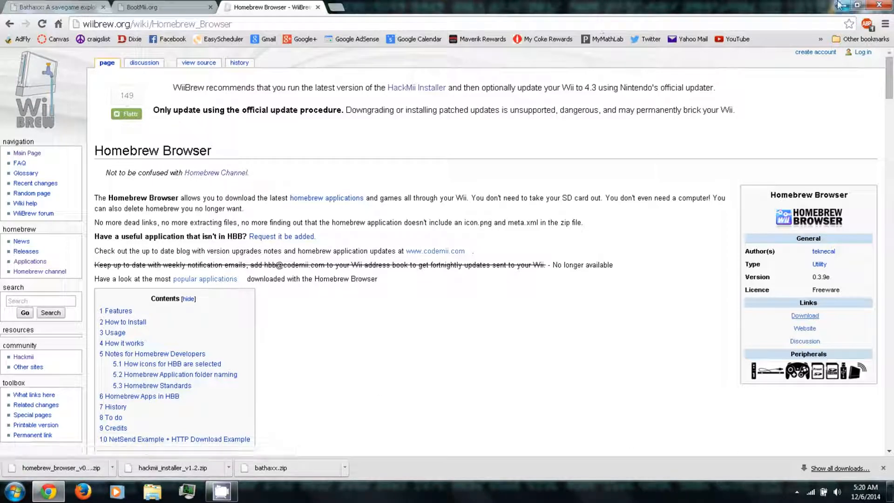
Extract the bathaxx, HackMii installer and Homebrew Browser zips into folders on the desktop.
{"action": "left_click", "coordinate": [856, 6]}
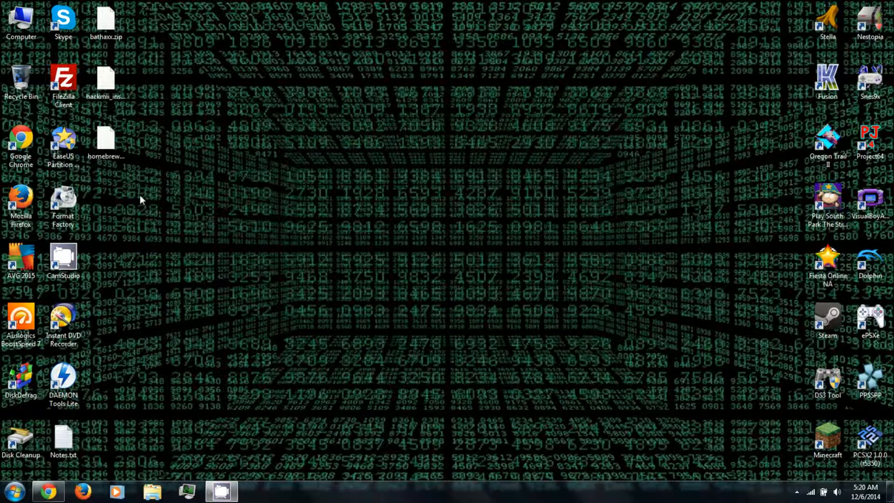
{"action": "mouse_move", "coordinate": [164, 186]}
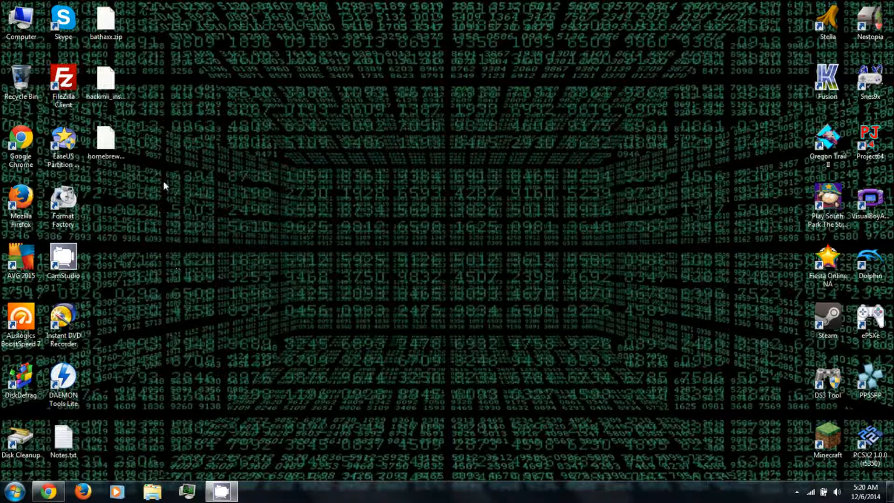
{"action": "right_click", "coordinate": [105, 16]}
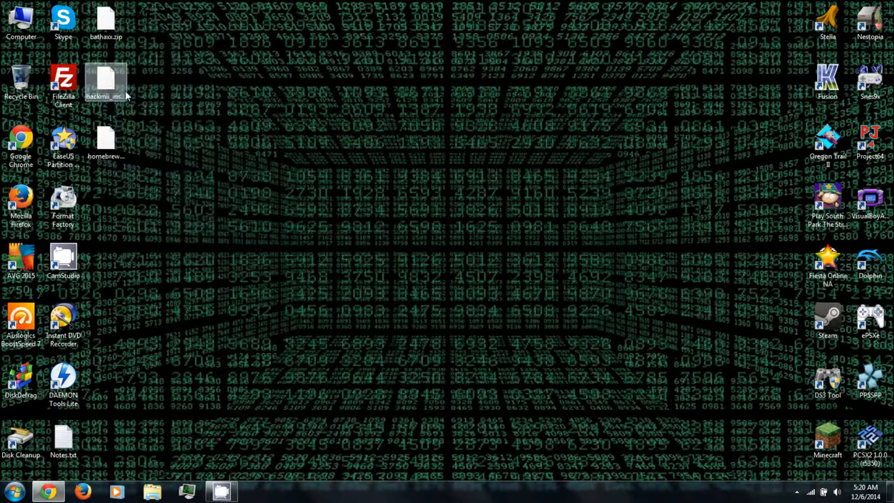
{"action": "right_click", "coordinate": [105, 83]}
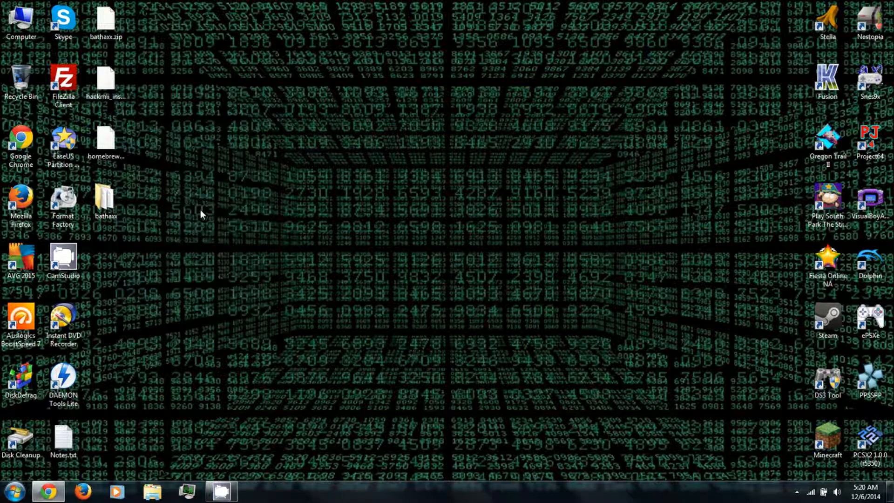
{"action": "right_click", "coordinate": [105, 140]}
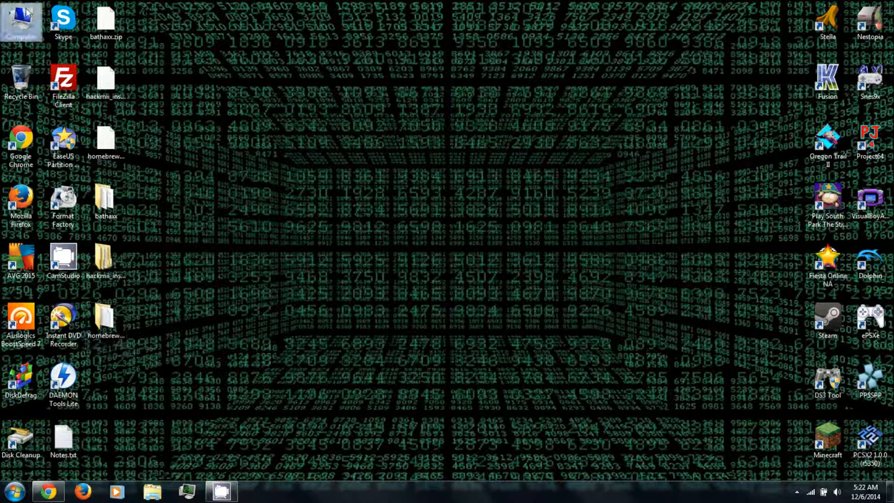
Quick-format the WII SD (G:) card as FAT32, confirming erasure, and close the format window.
{"action": "double_click", "coordinate": [20, 20]}
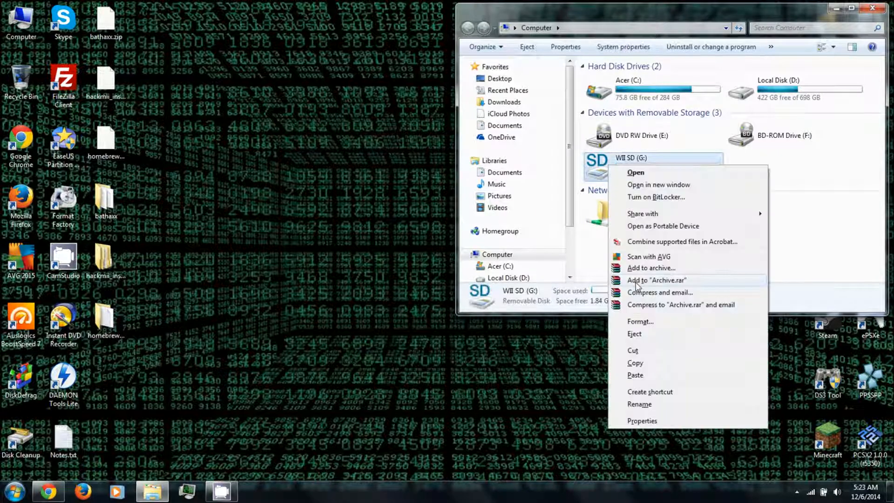
{"action": "left_click", "coordinate": [639, 322]}
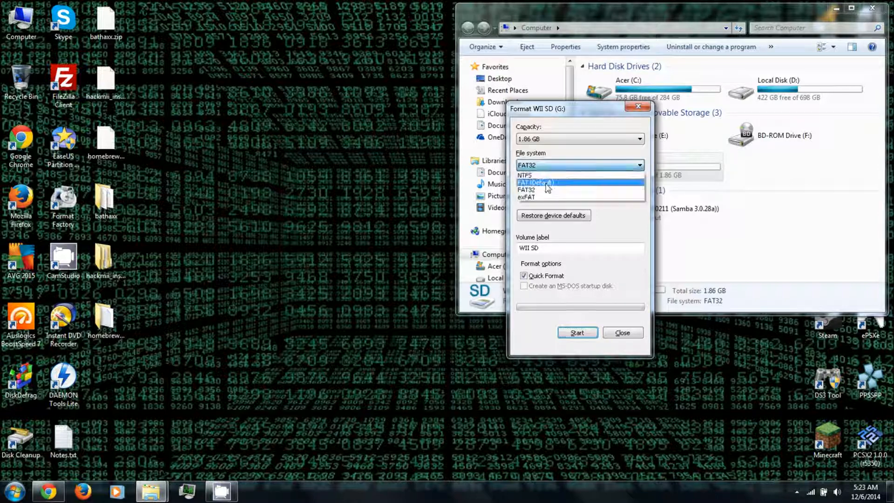
{"action": "left_click", "coordinate": [526, 189]}
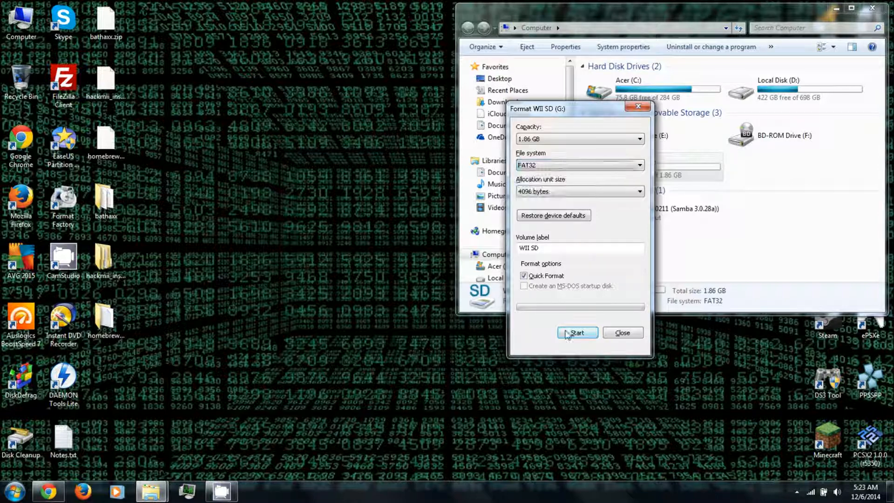
{"action": "left_click", "coordinate": [577, 332]}
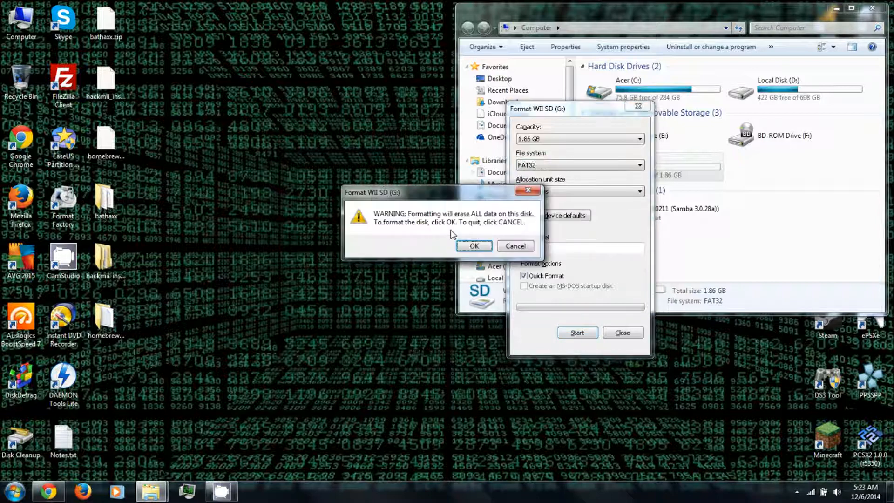
{"action": "left_click", "coordinate": [473, 246]}
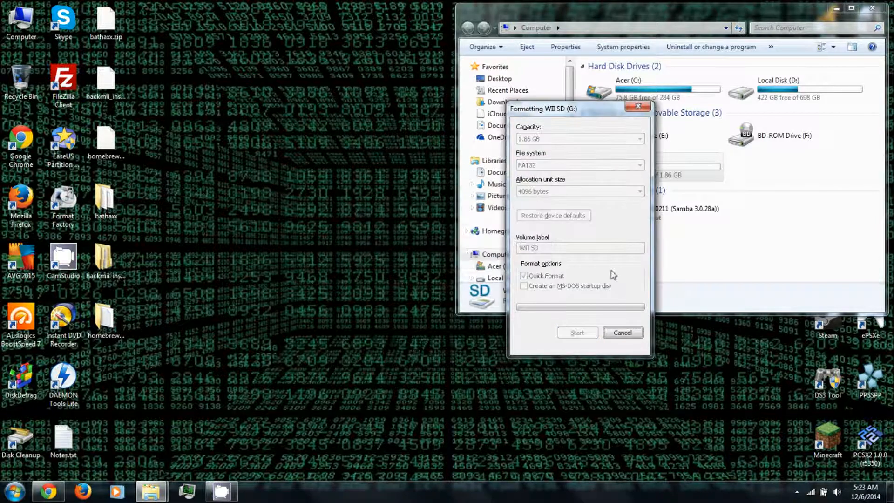
{"action": "left_click", "coordinate": [577, 332]}
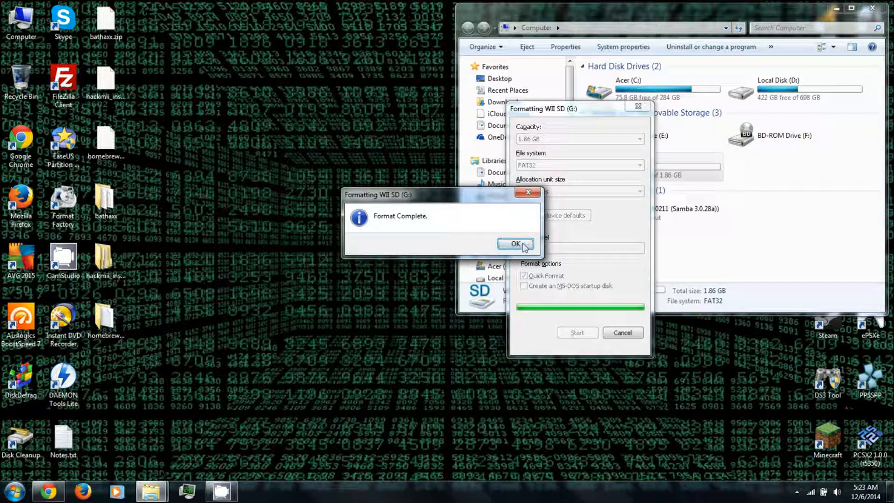
{"action": "left_click", "coordinate": [514, 244]}
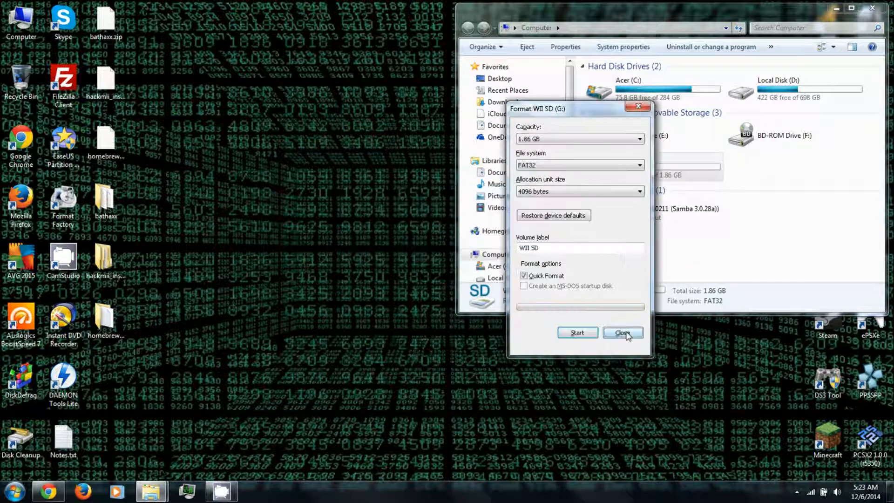
{"action": "left_click", "coordinate": [622, 332]}
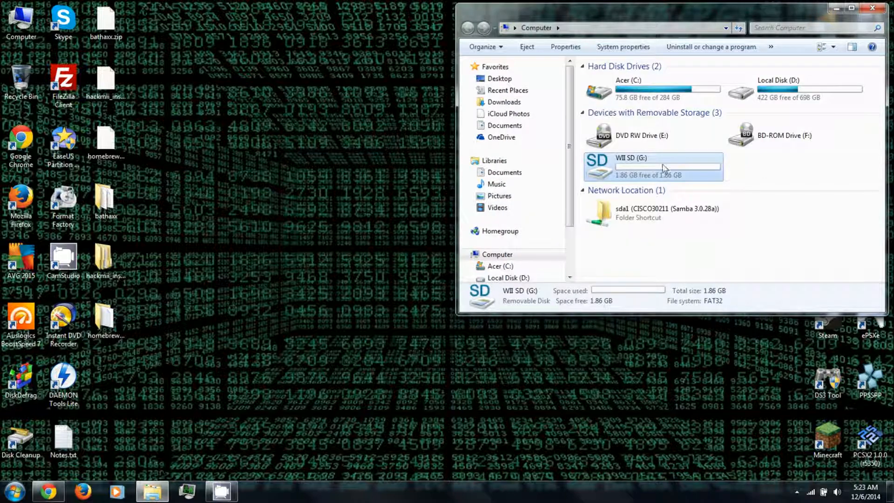
Copy the bathaxx folder's private folder, COPYING and README onto the WII SD card.
{"action": "double_click", "coordinate": [630, 166]}
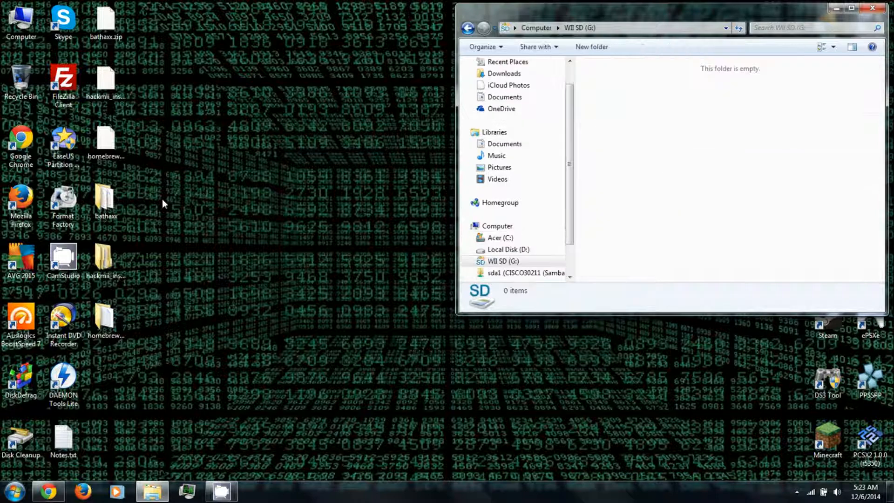
{"action": "left_click", "coordinate": [105, 200]}
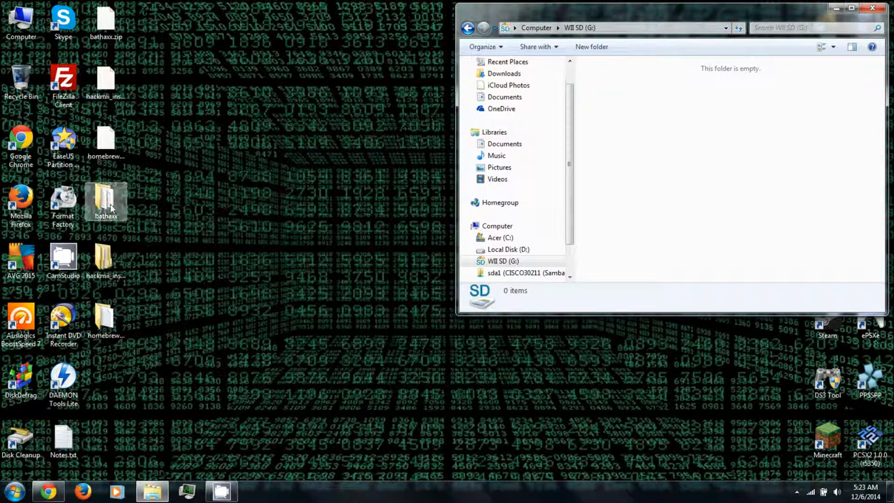
{"action": "double_click", "coordinate": [105, 201]}
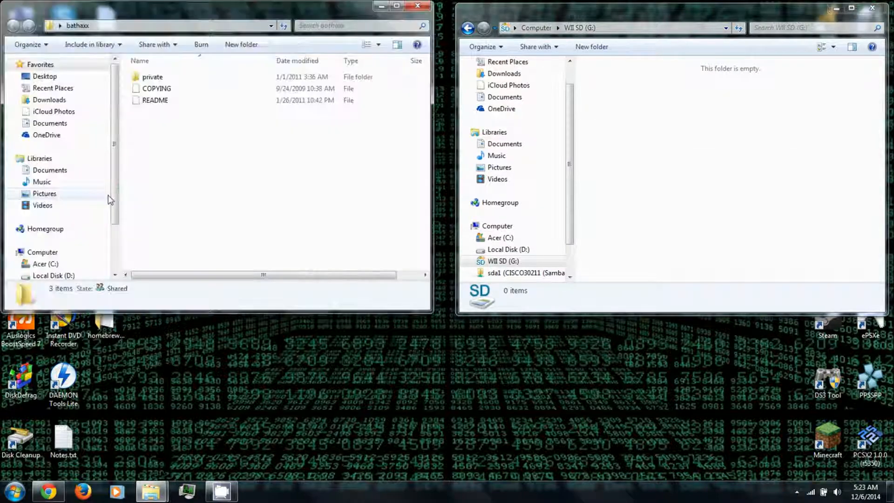
{"action": "mouse_move", "coordinate": [181, 77]}
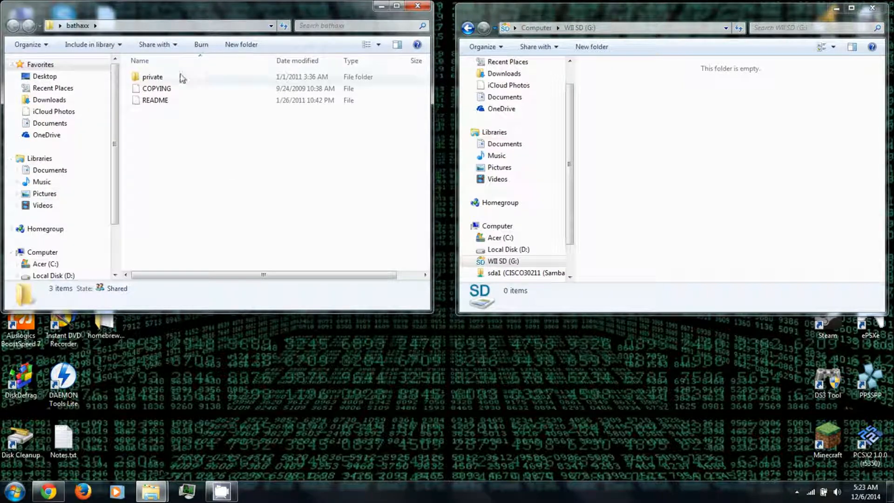
{"action": "key", "text": "ctrl+a"}
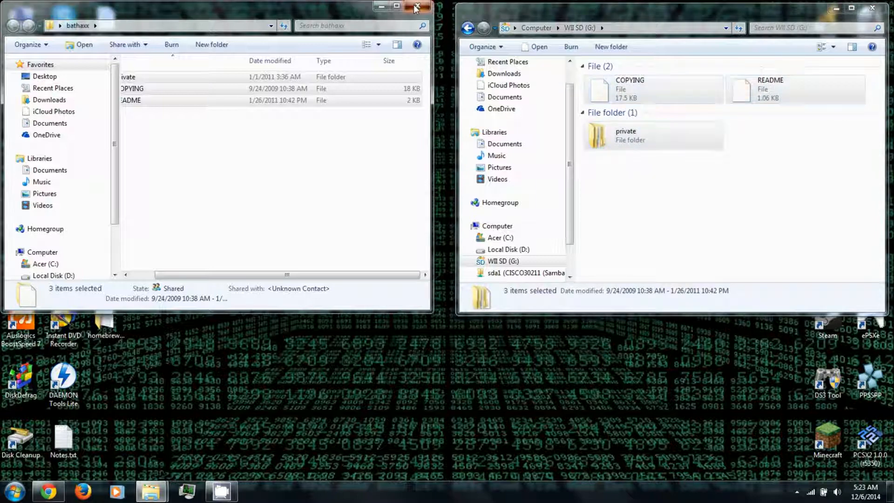
{"action": "left_click", "coordinate": [415, 6]}
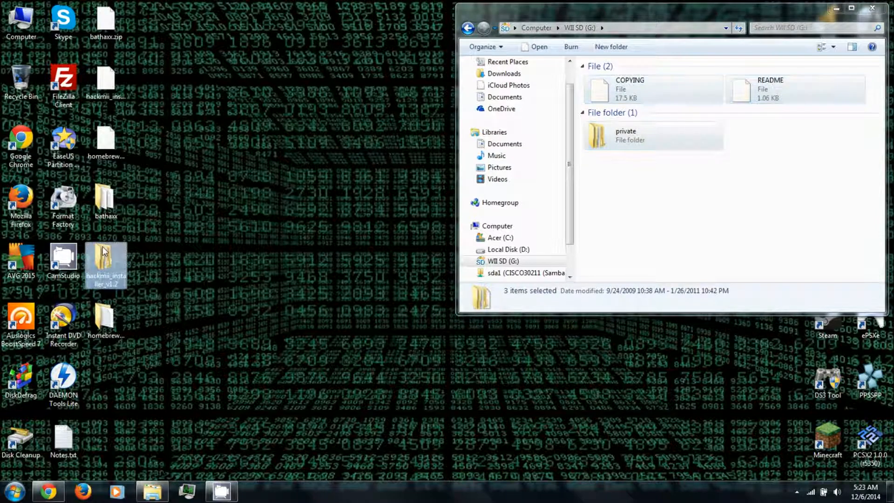
Copy all hackmii_installer_v1.2 files, including boot.elf, onto the WII SD card.
{"action": "double_click", "coordinate": [105, 266]}
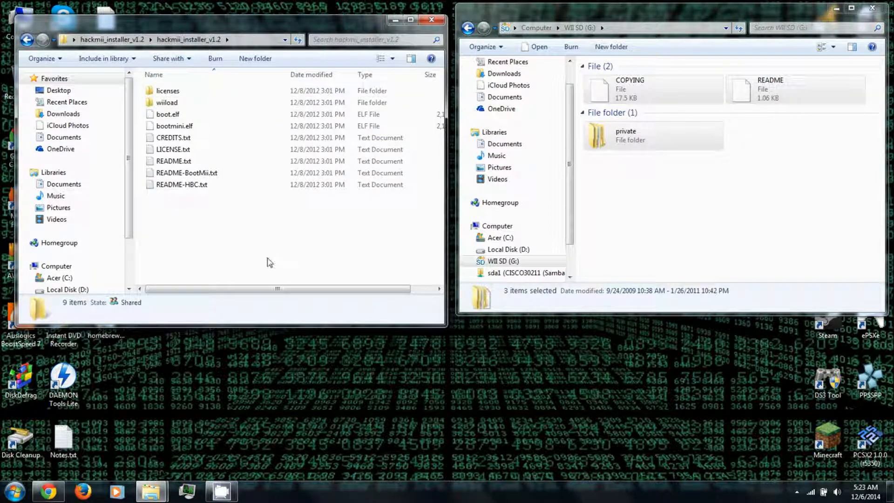
{"action": "key", "text": "ctrl+a"}
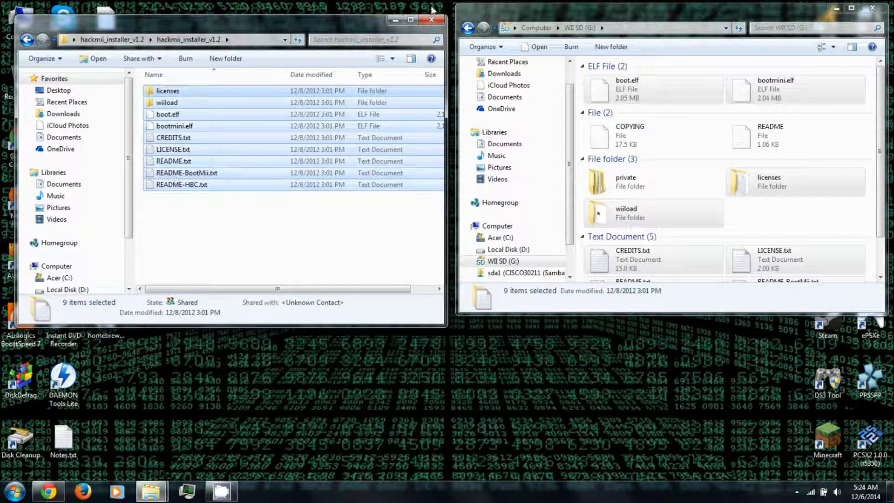
{"action": "left_click", "coordinate": [431, 19]}
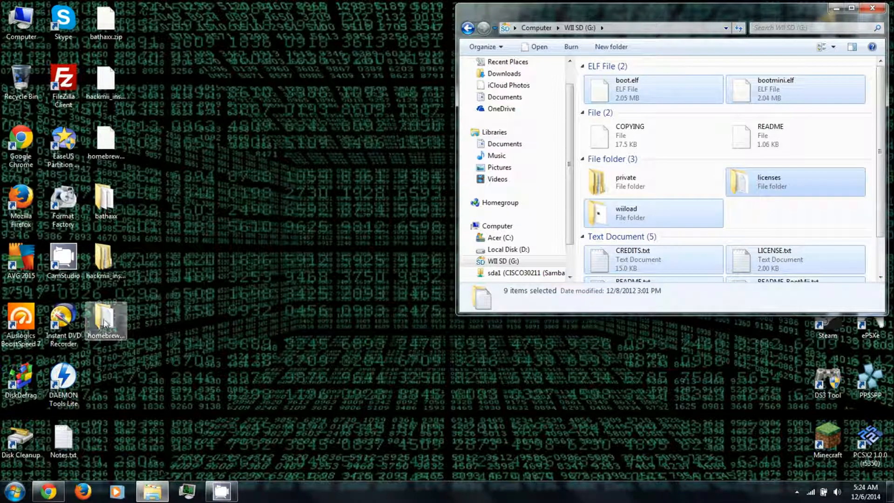
Create a new folder named apps at the SD card's top level and open it.
{"action": "double_click", "coordinate": [106, 322]}
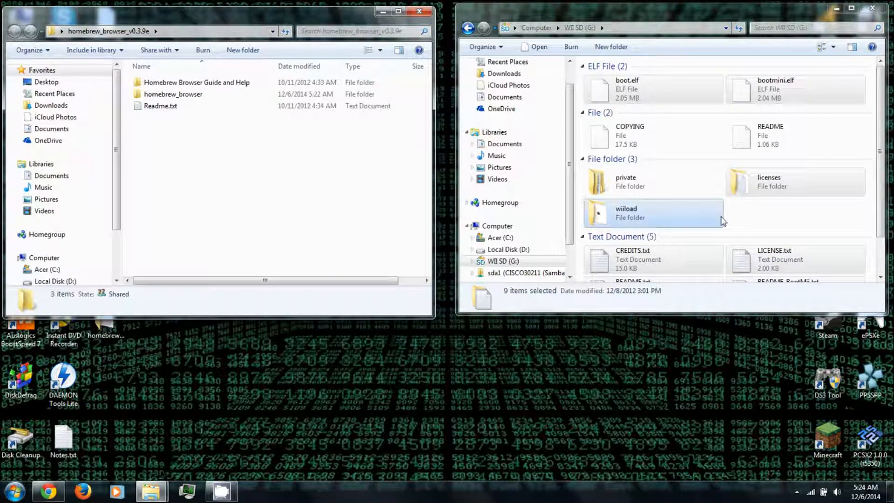
{"action": "mouse_move", "coordinate": [772, 220]}
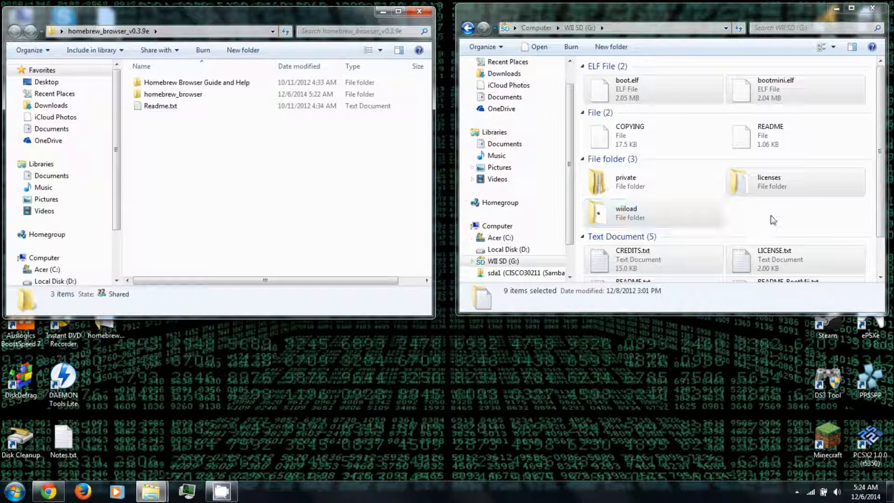
{"action": "right_click", "coordinate": [772, 219]}
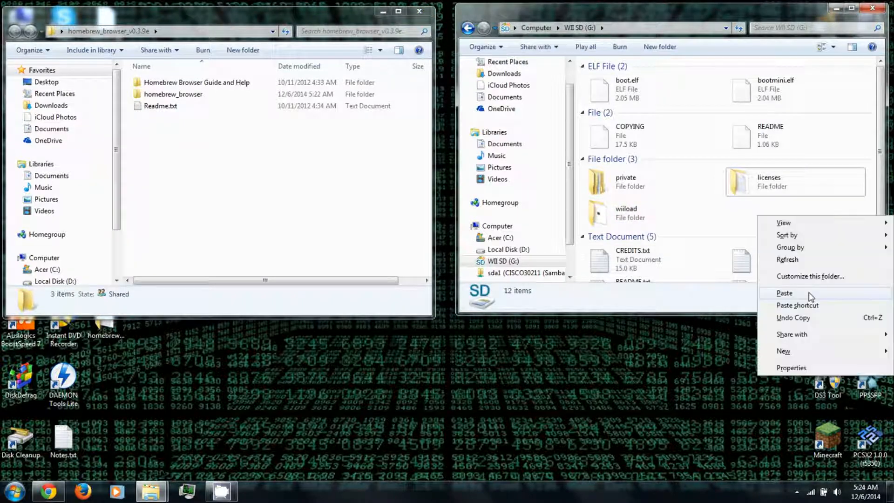
{"action": "mouse_move", "coordinate": [792, 353]}
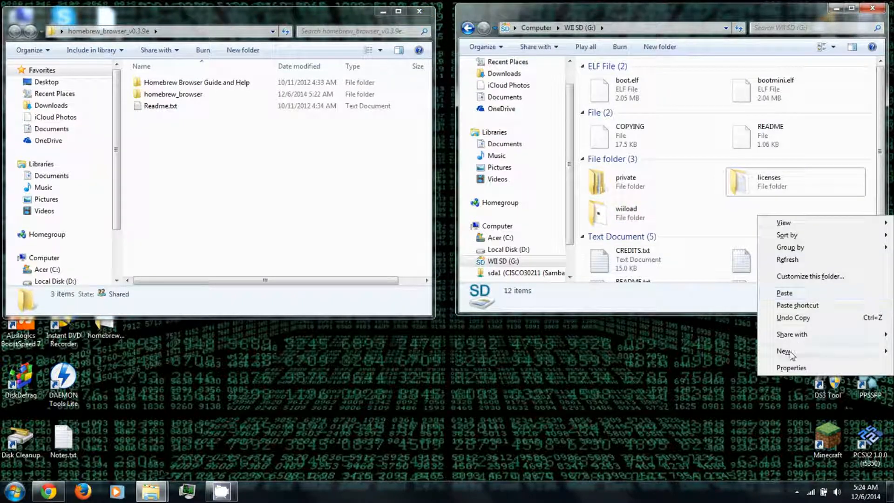
{"action": "left_click", "coordinate": [783, 351]}
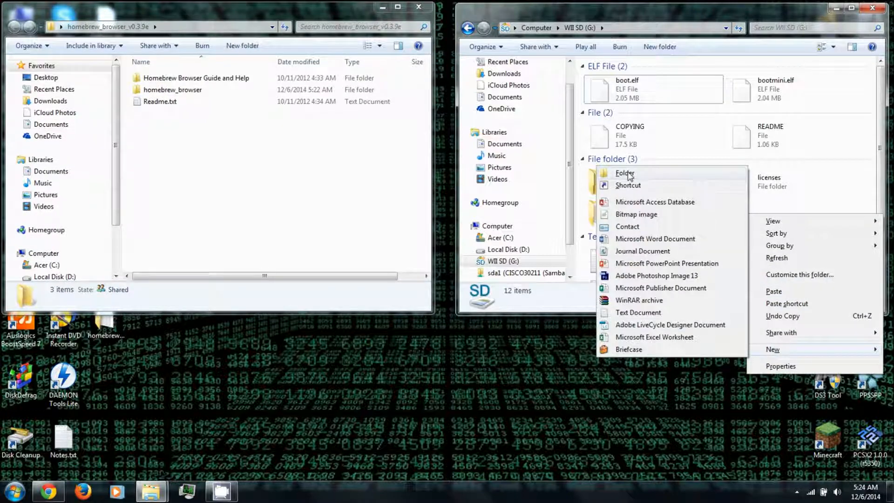
{"action": "left_click", "coordinate": [625, 173]}
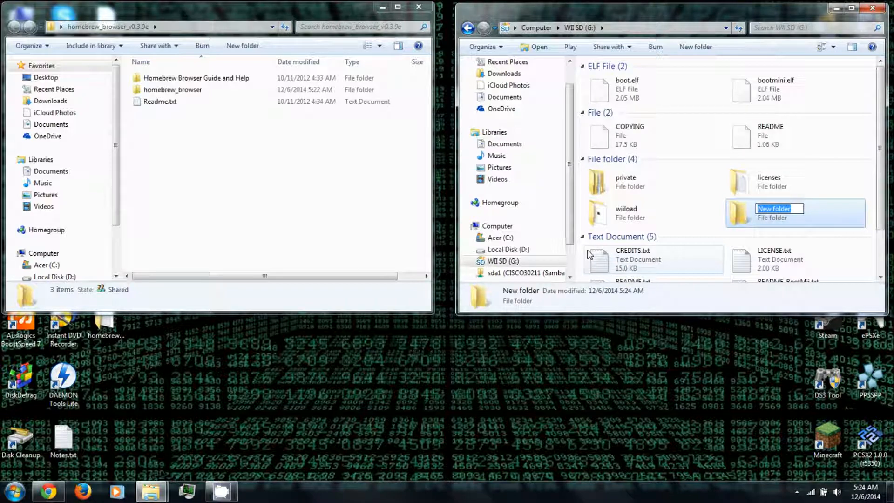
{"action": "type", "text": "apps"}
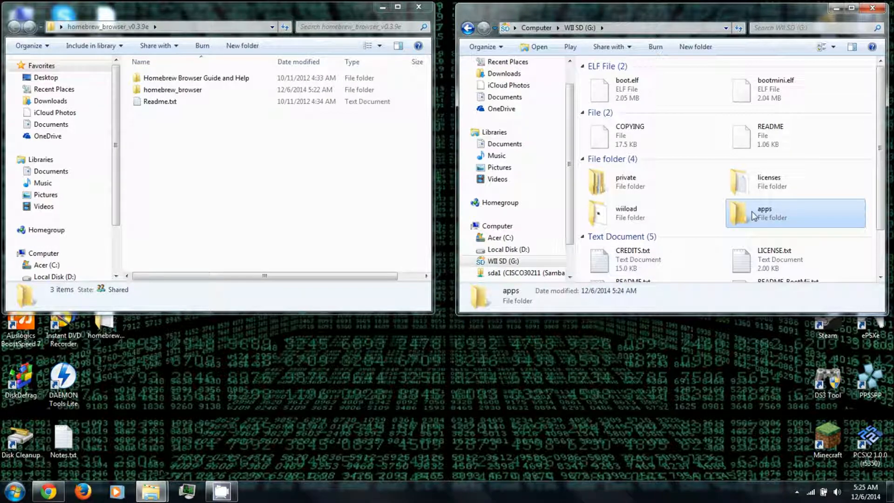
{"action": "double_click", "coordinate": [764, 213]}
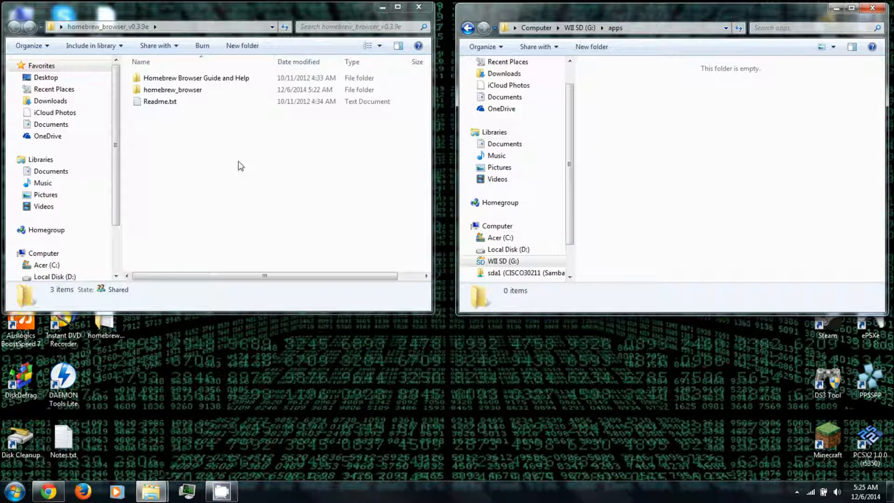
Copy the homebrew_browser_v0.3.9e contents into G:\apps and close both Explorer windows.
{"action": "key", "text": "ctrl+a"}
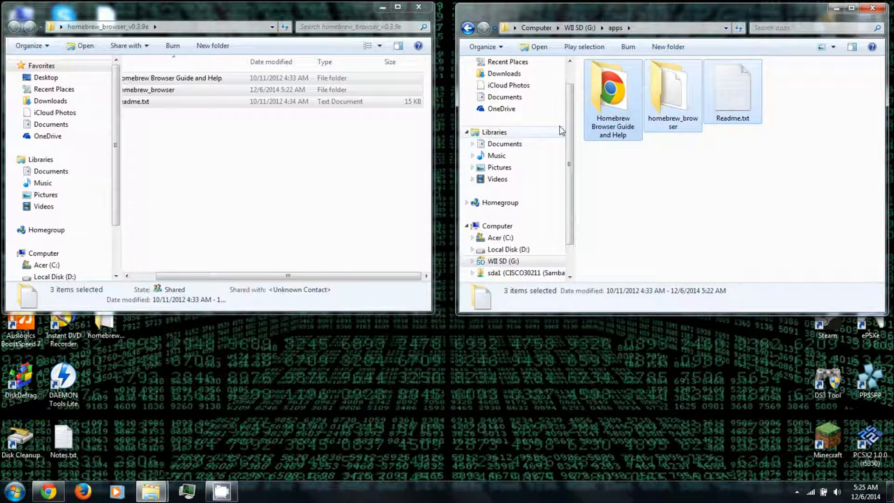
{"action": "left_click", "coordinate": [871, 7]}
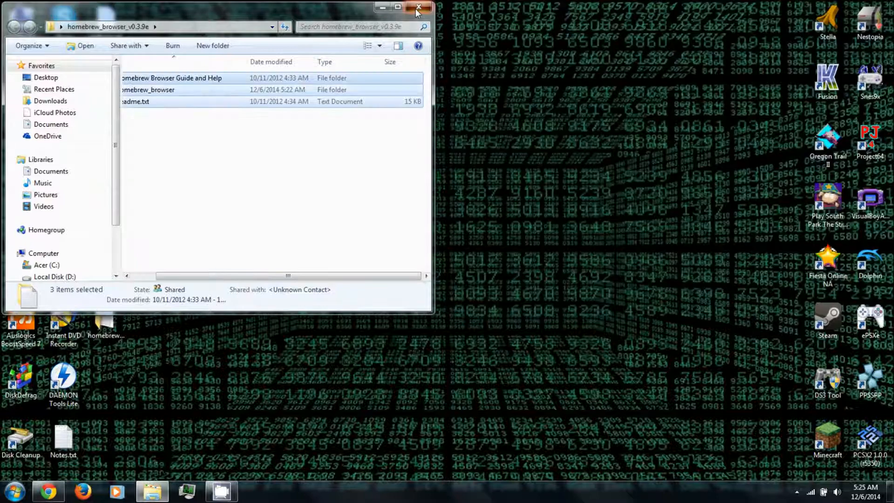
{"action": "left_click", "coordinate": [419, 8]}
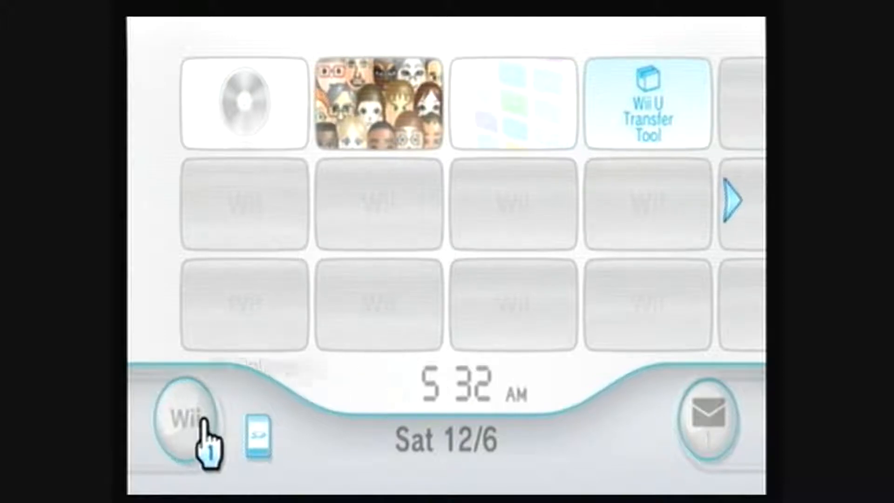
Navigate Wii Options into Data Management > Save Data > Wii and show the SD Card tab.
{"action": "left_click", "coordinate": [188, 422]}
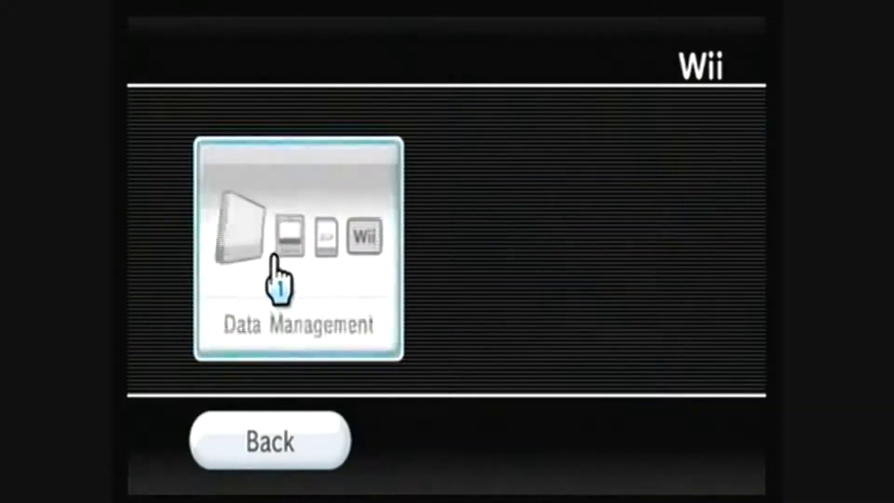
{"action": "left_click", "coordinate": [298, 248]}
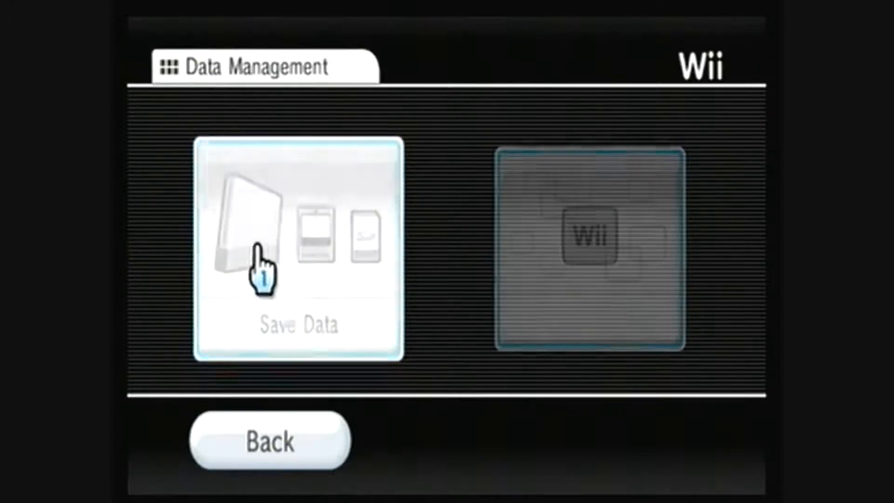
{"action": "left_click", "coordinate": [298, 245]}
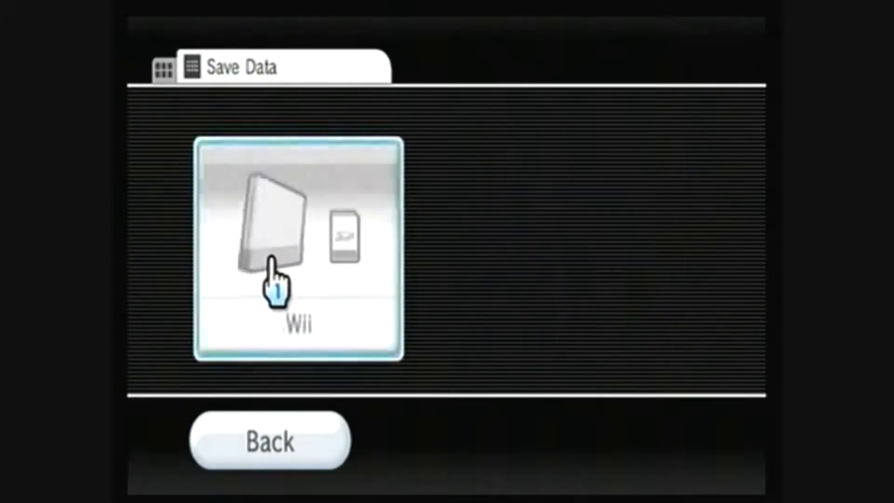
{"action": "left_click", "coordinate": [296, 250]}
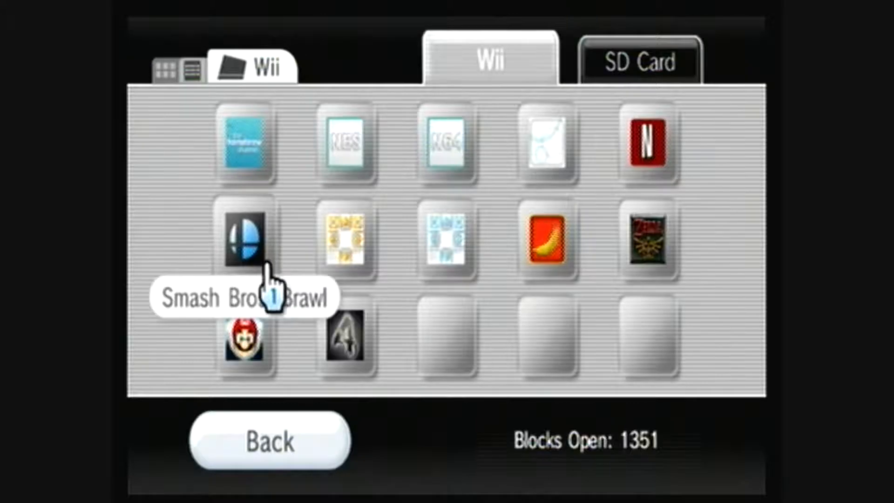
{"action": "mouse_move", "coordinate": [627, 74]}
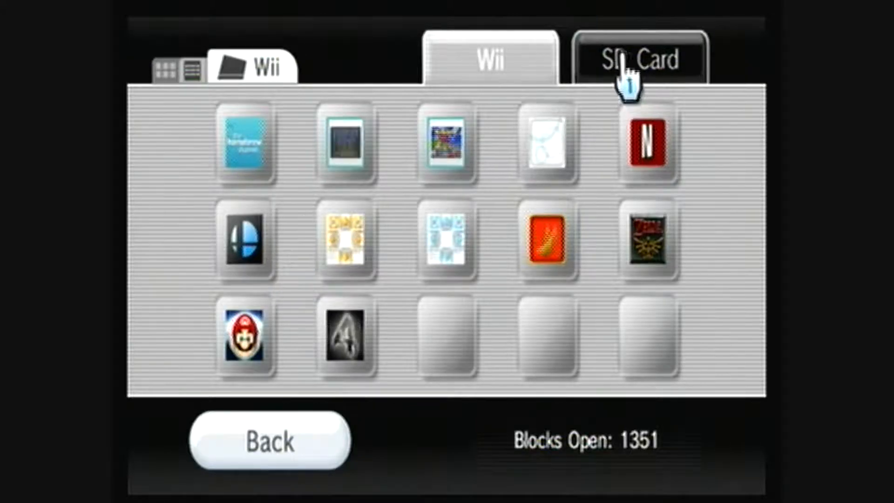
{"action": "left_click", "coordinate": [638, 60]}
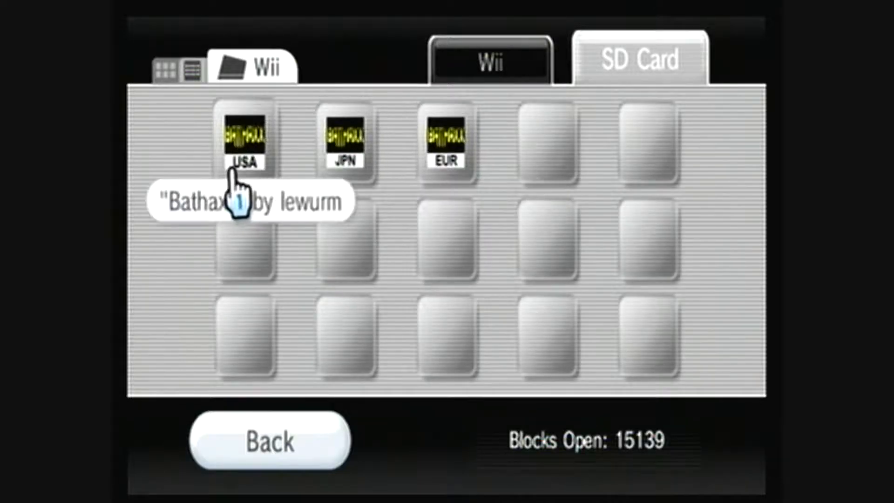
Copy the Bathaxx save to Wii system memory, confirming Yes, and back out of the SD list.
{"action": "left_click", "coordinate": [241, 136]}
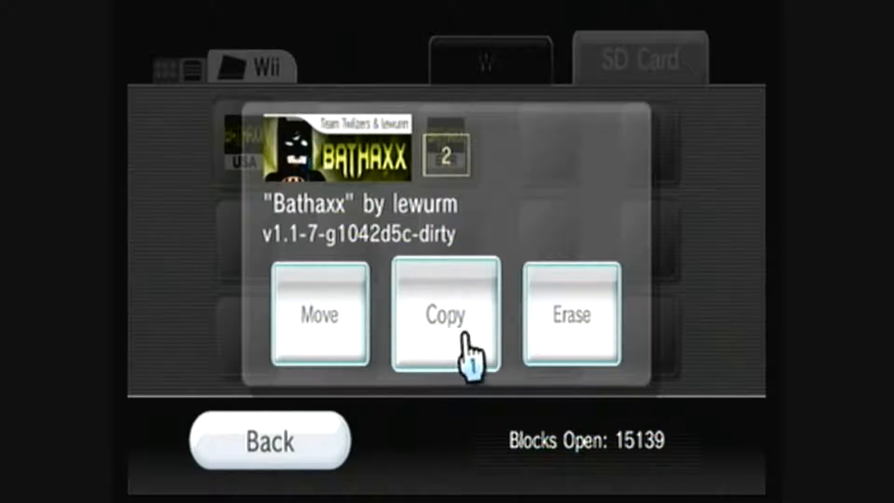
{"action": "left_click", "coordinate": [446, 316]}
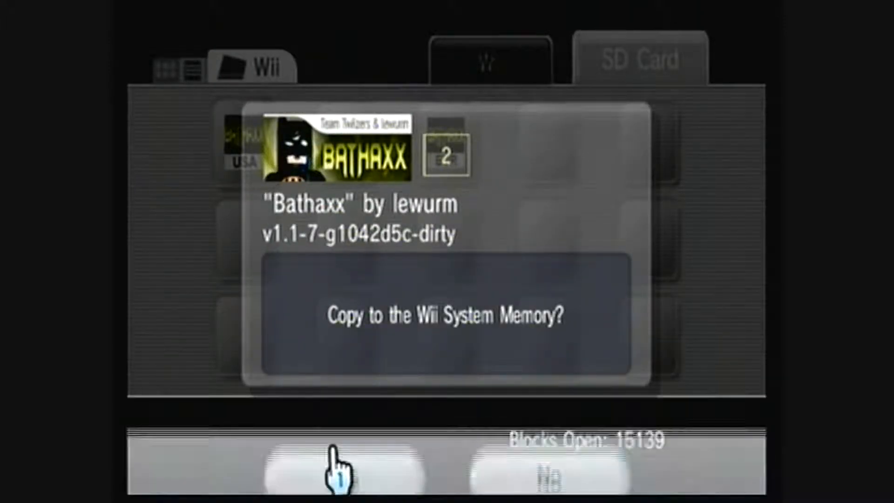
{"action": "left_click", "coordinate": [336, 467]}
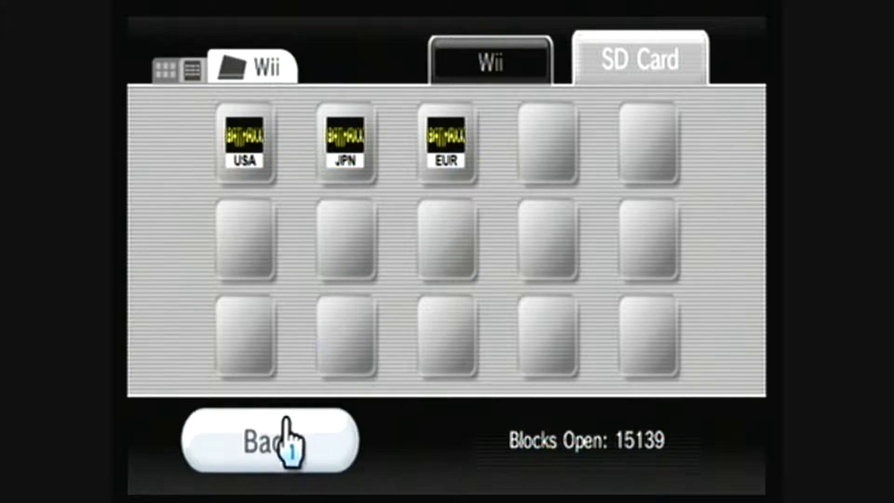
{"action": "left_click", "coordinate": [268, 438]}
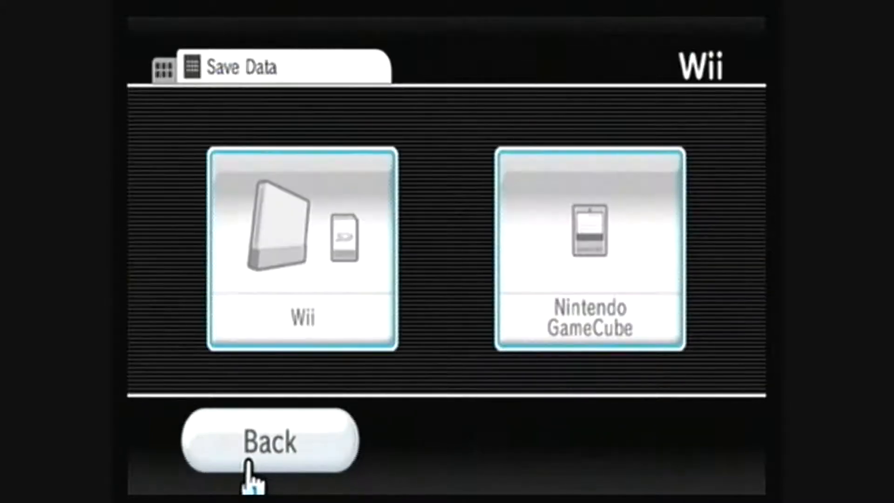
Back out to the Wii Menu and start LEGO Batman from its disc channel.
{"action": "left_click", "coordinate": [268, 440]}
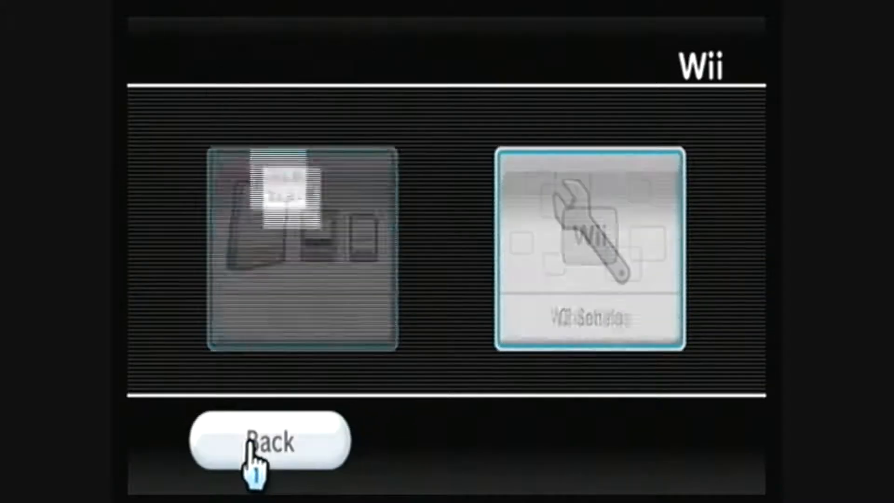
{"action": "left_click", "coordinate": [268, 441]}
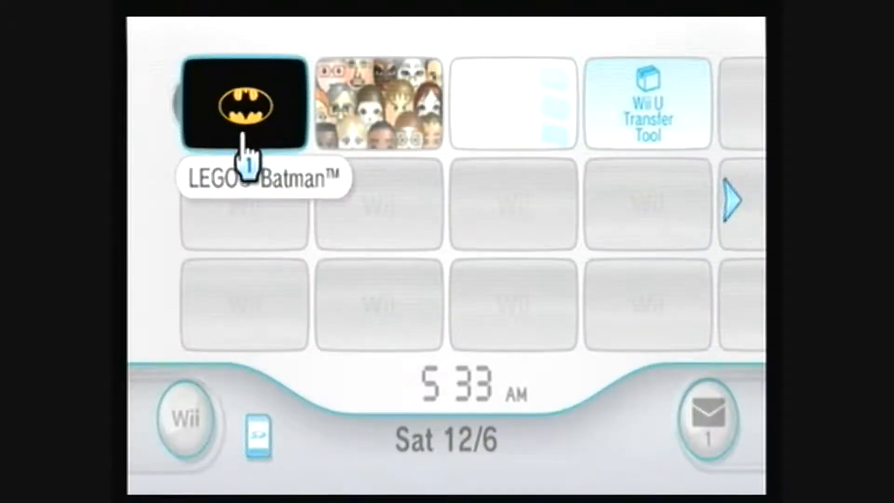
{"action": "left_click", "coordinate": [244, 103]}
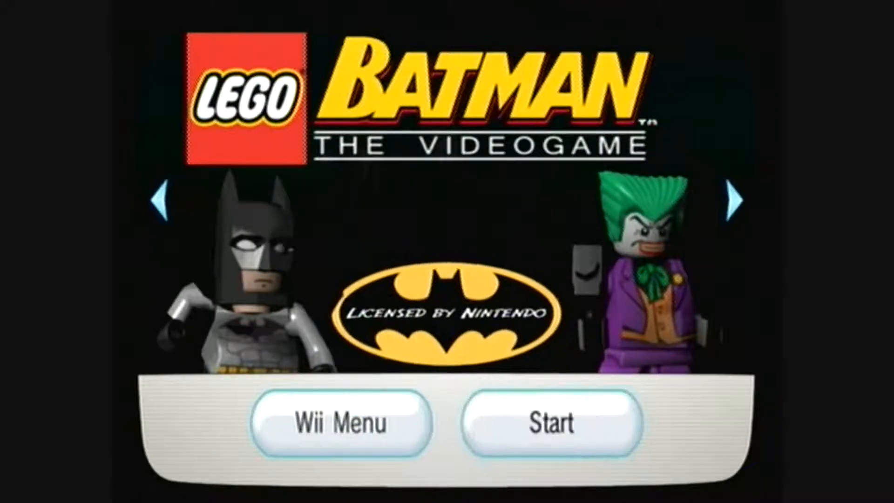
{"action": "left_click", "coordinate": [548, 423]}
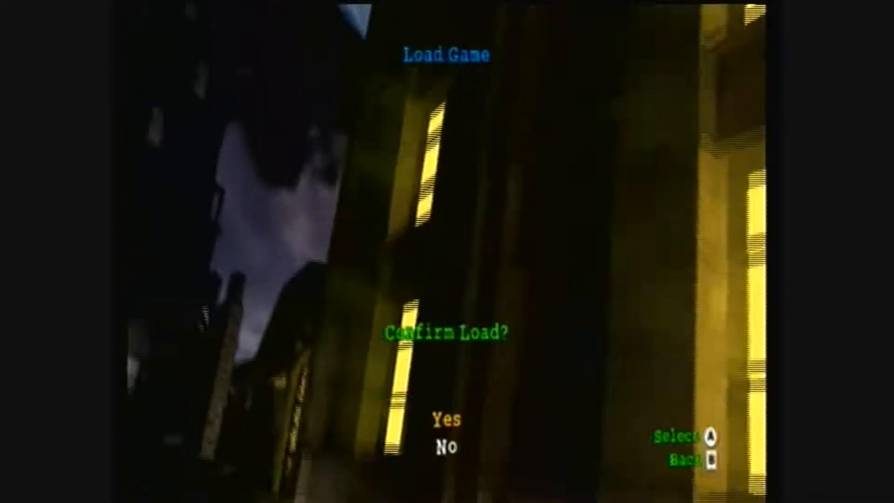
Confirm loading the Bathaxx save and act in the trophy room to launch the HackMii Installer.
{"action": "left_click", "coordinate": [444, 418]}
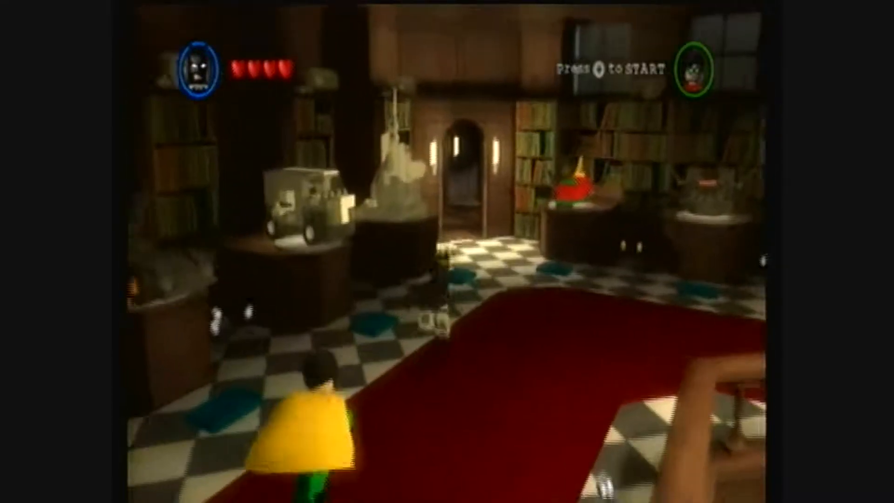
{"action": "key", "text": "w"}
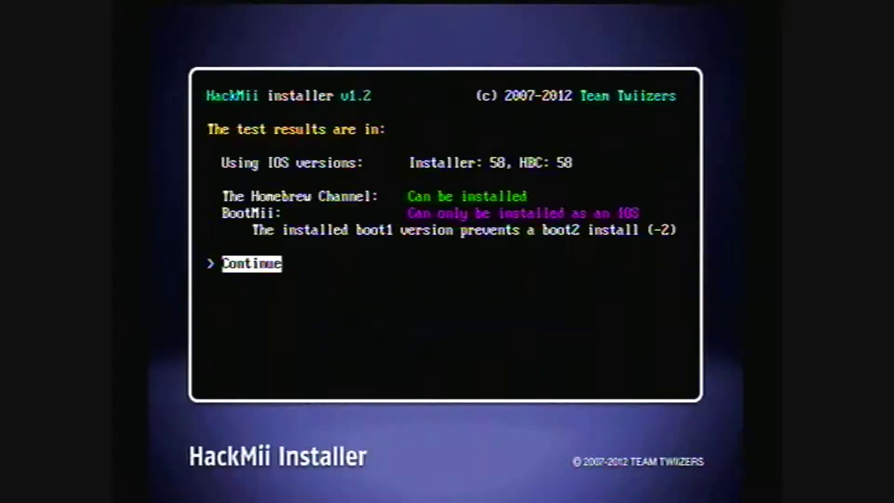
Continue past the test results and choose Install BootMii as IOS from the BootMii menu.
{"action": "left_click", "coordinate": [250, 264]}
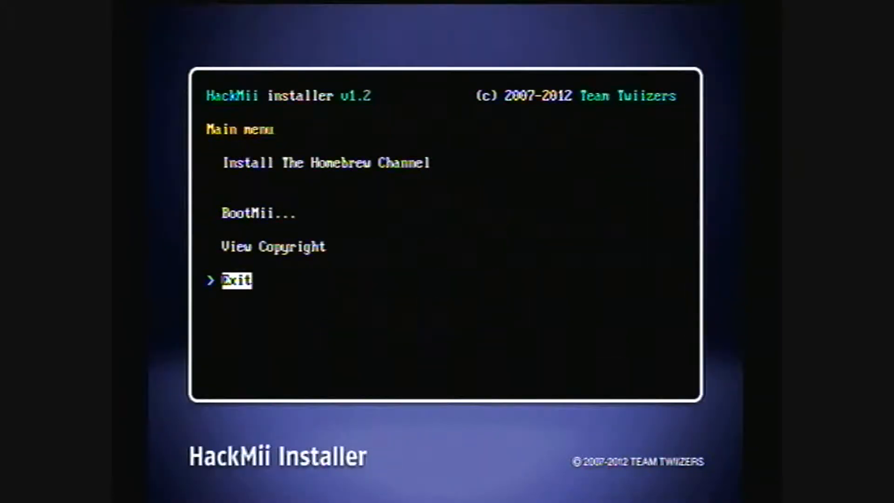
{"action": "key", "text": "up"}
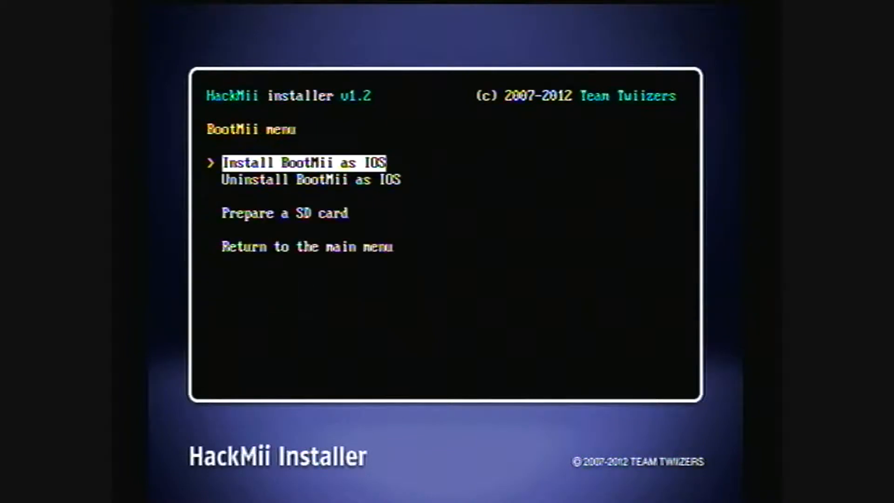
{"action": "key", "text": "Down"}
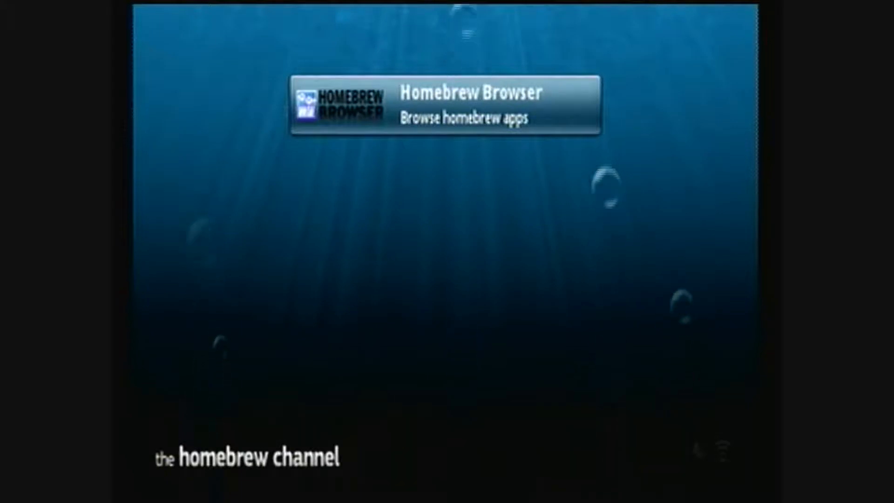
{"action": "mouse_move", "coordinate": [462, 411]}
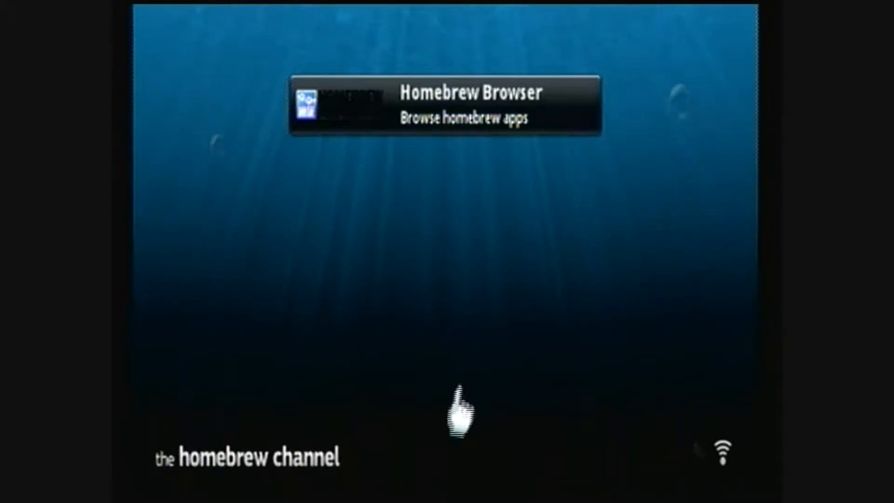
{"action": "mouse_move", "coordinate": [183, 465]}
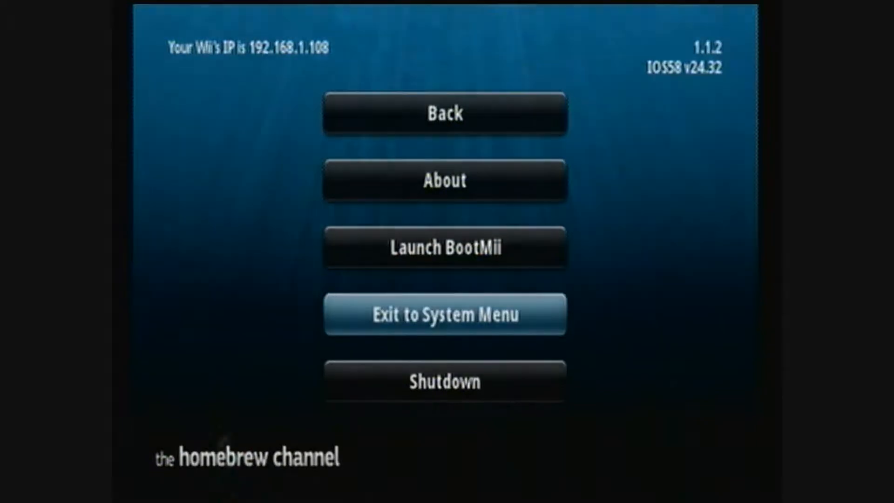
{"action": "left_click", "coordinate": [445, 314]}
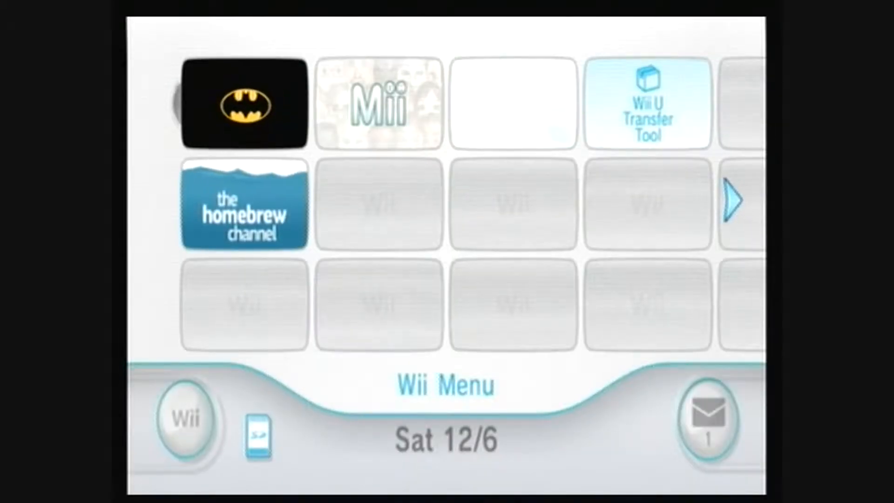
{"action": "mouse_move", "coordinate": [245, 223]}
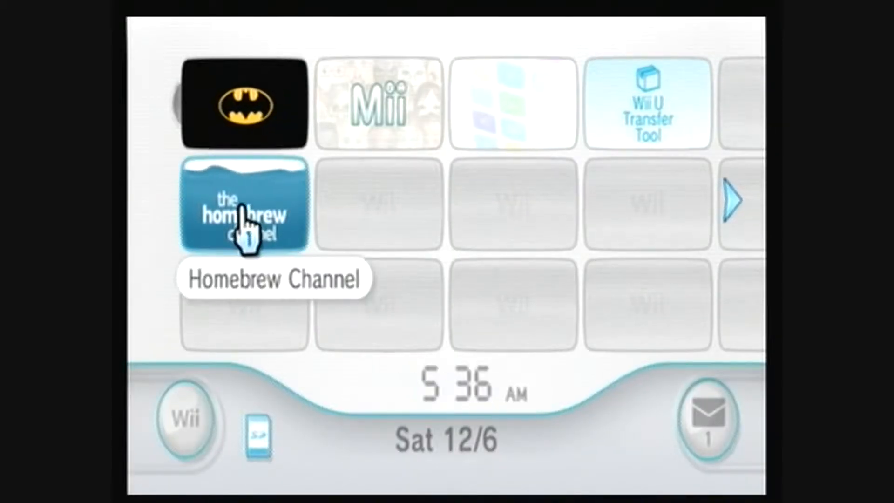
{"action": "left_click", "coordinate": [244, 204]}
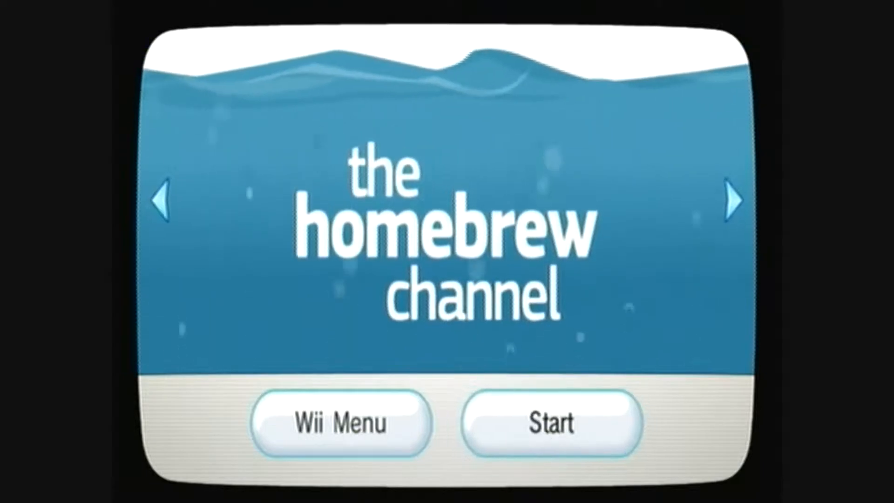
{"action": "left_click", "coordinate": [550, 422]}
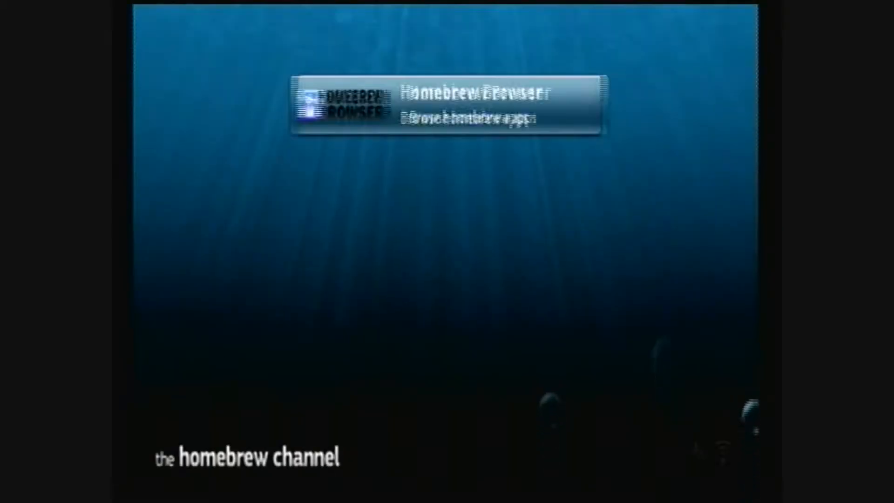
Load Homebrew Browser v0.3.9e and scroll through its Emulators list (ScummVM, DOSBox).
{"action": "left_click", "coordinate": [445, 105]}
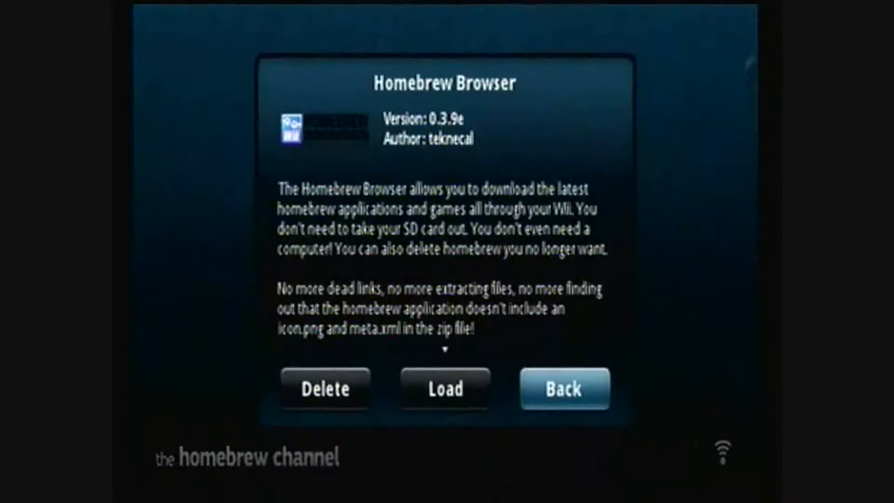
{"action": "left_click", "coordinate": [444, 388]}
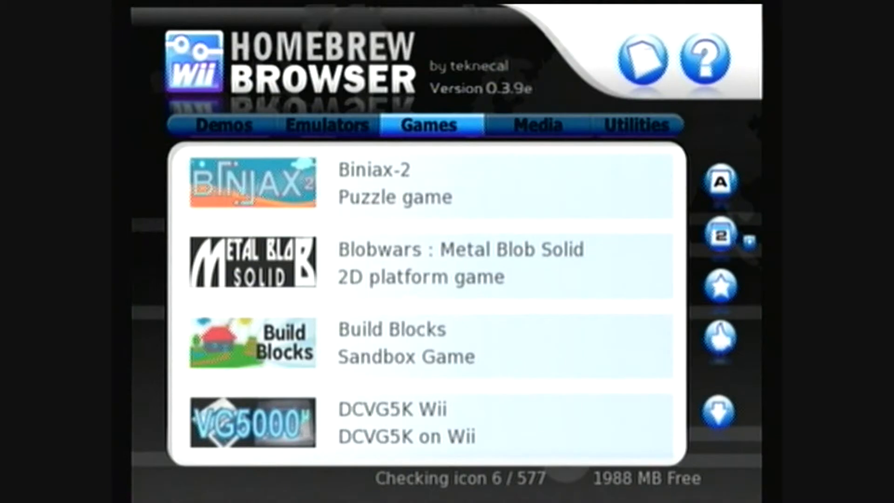
{"action": "left_click", "coordinate": [326, 125]}
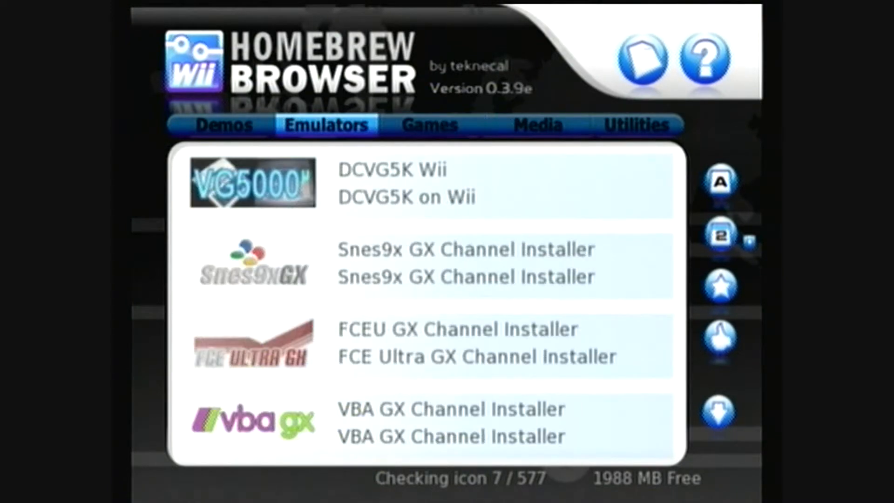
{"action": "scroll", "scroll_direction": "down", "scroll_amount": 3}
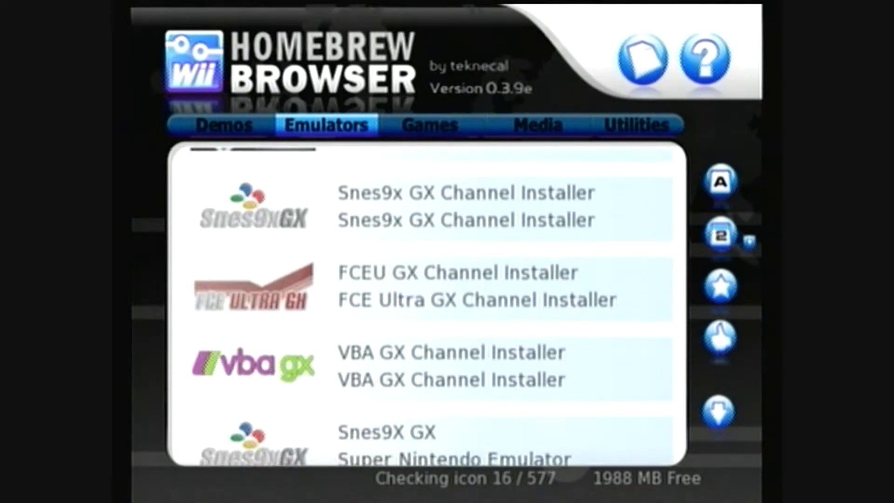
{"action": "scroll", "scroll_direction": "down", "scroll_amount": 3}
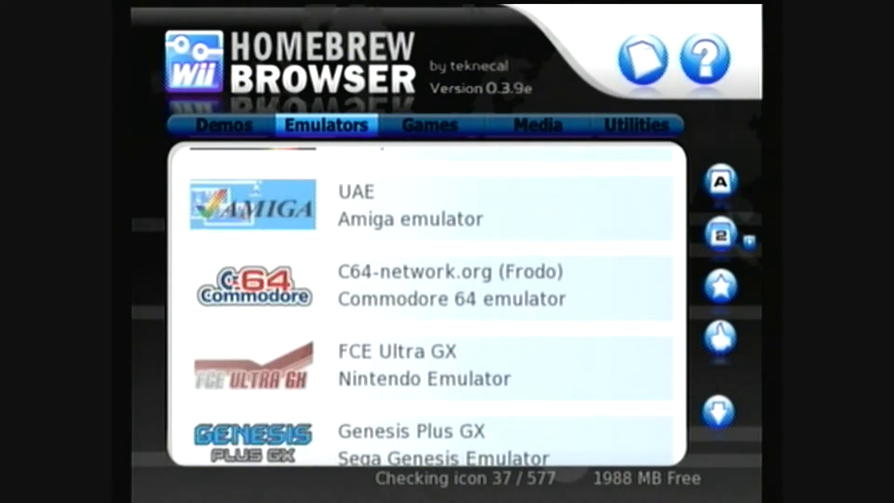
{"action": "scroll", "scroll_direction": "down", "scroll_amount": 3}
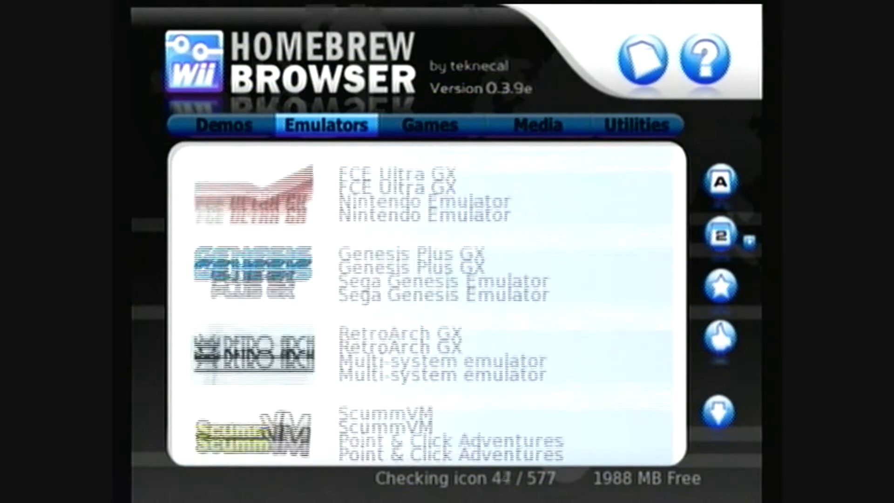
{"action": "scroll", "scroll_direction": "down", "scroll_amount": 3}
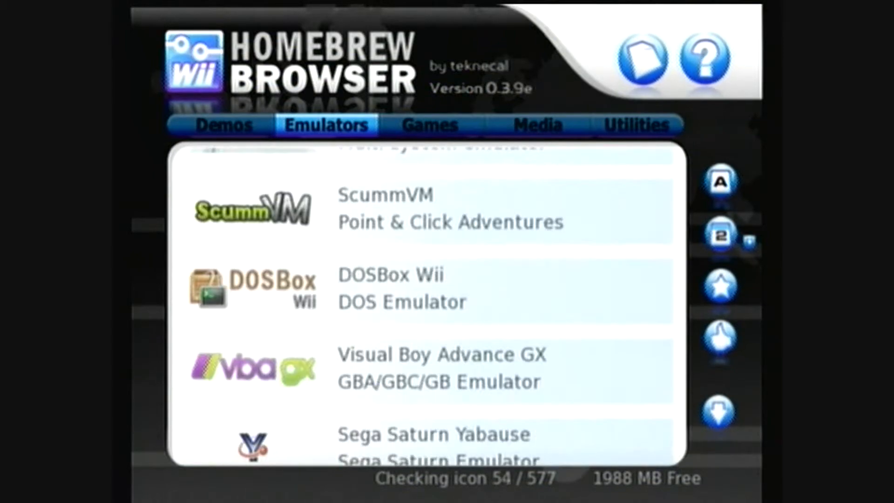